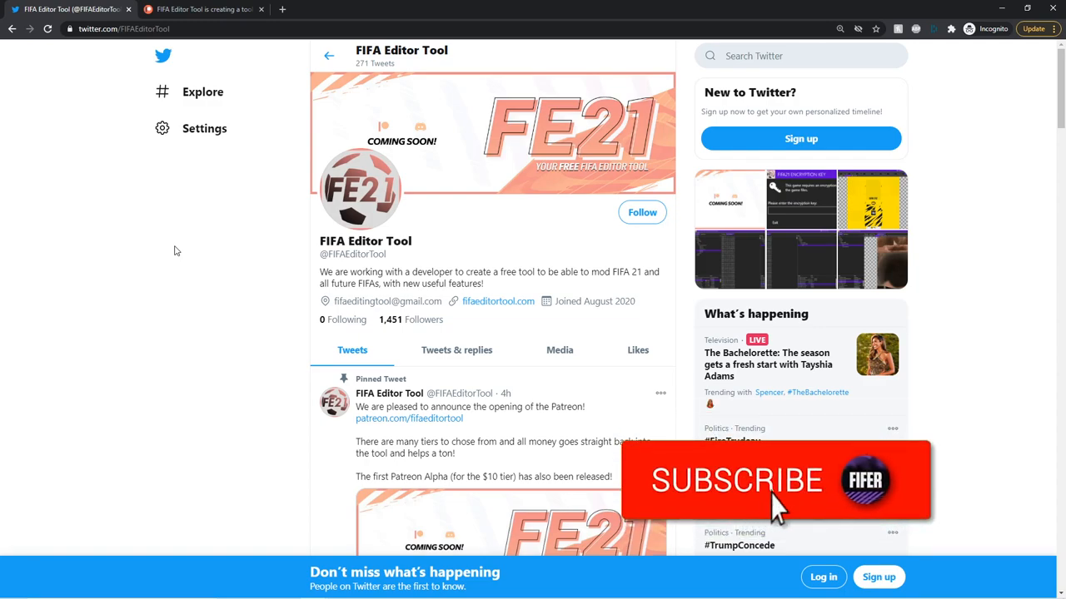
click(744, 480)
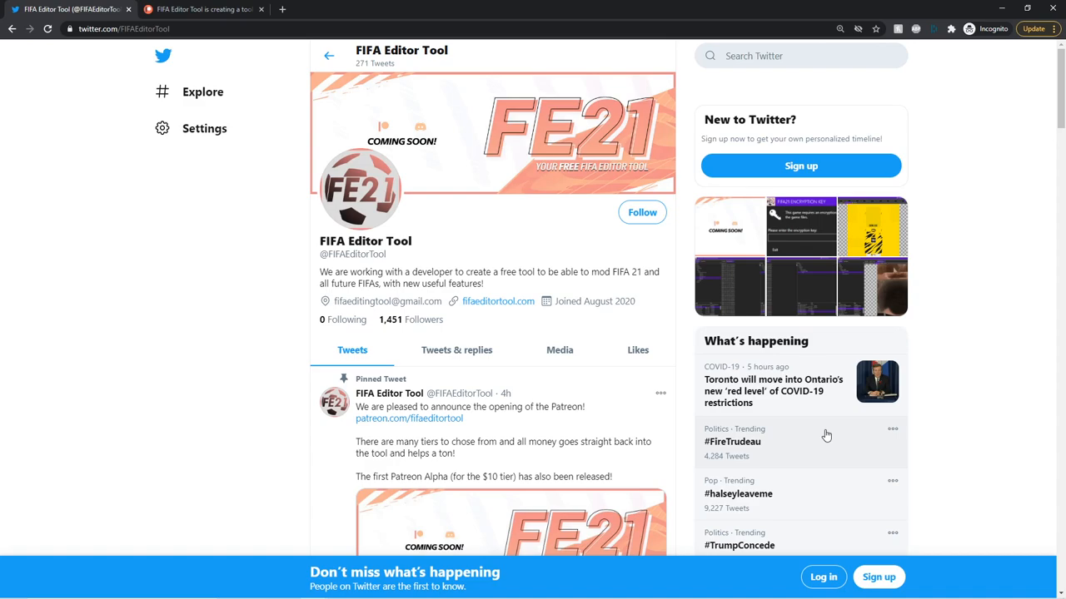
mouse_move(799, 391)
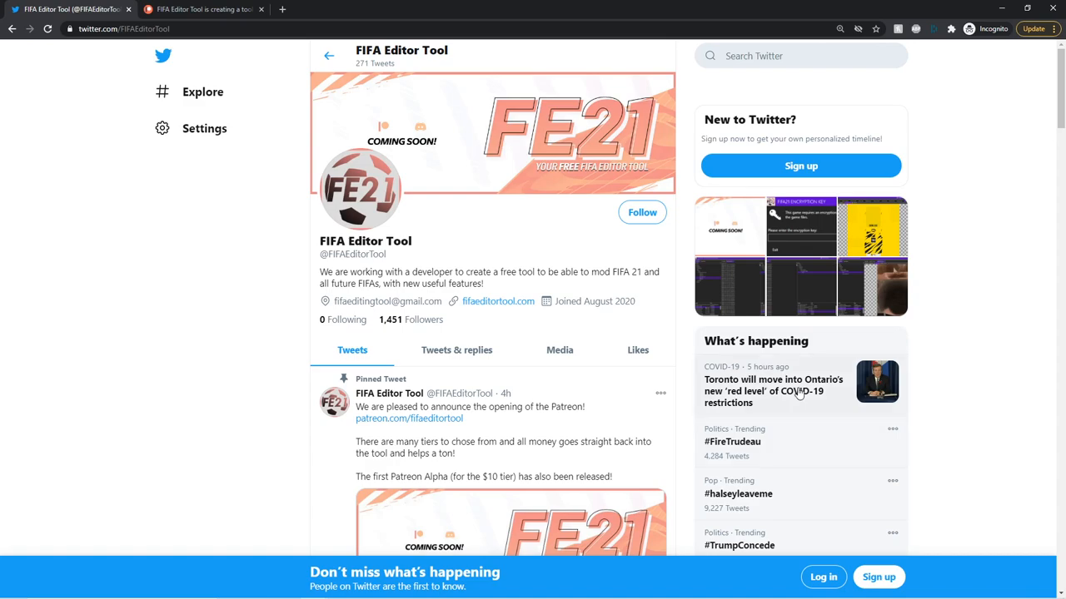
mouse_move(798, 393)
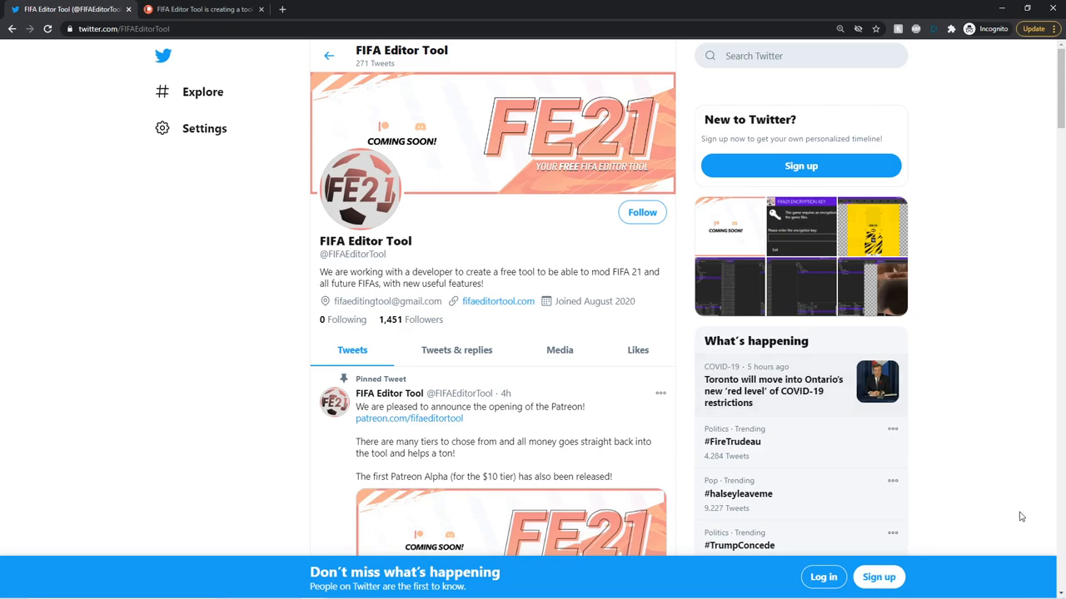
scroll(down, 3)
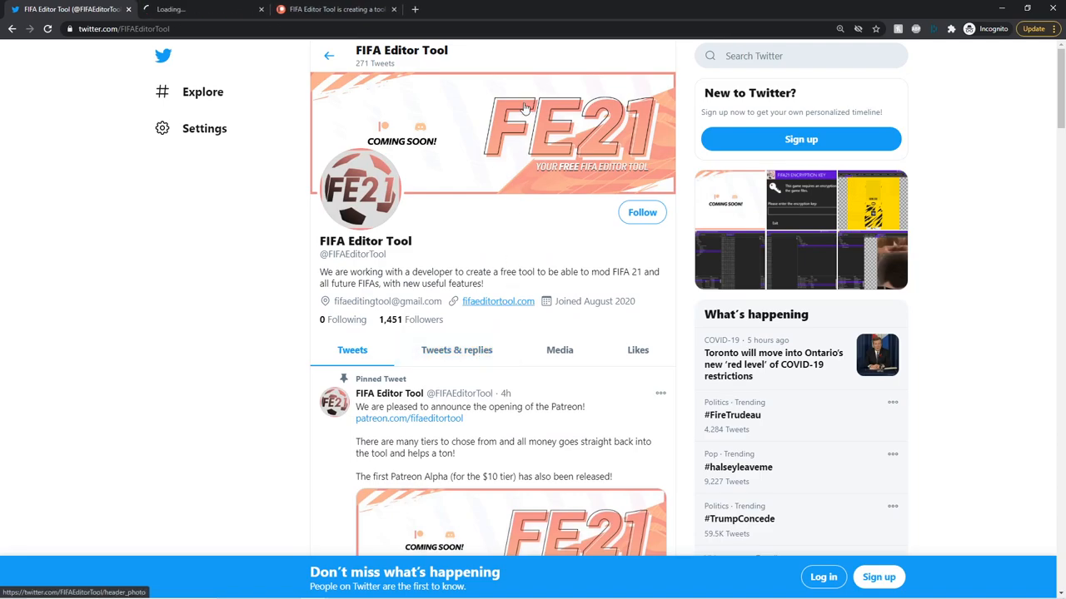
View the fifaeditortool.com Home page with the tool's description and current-state screenshot
click(192, 12)
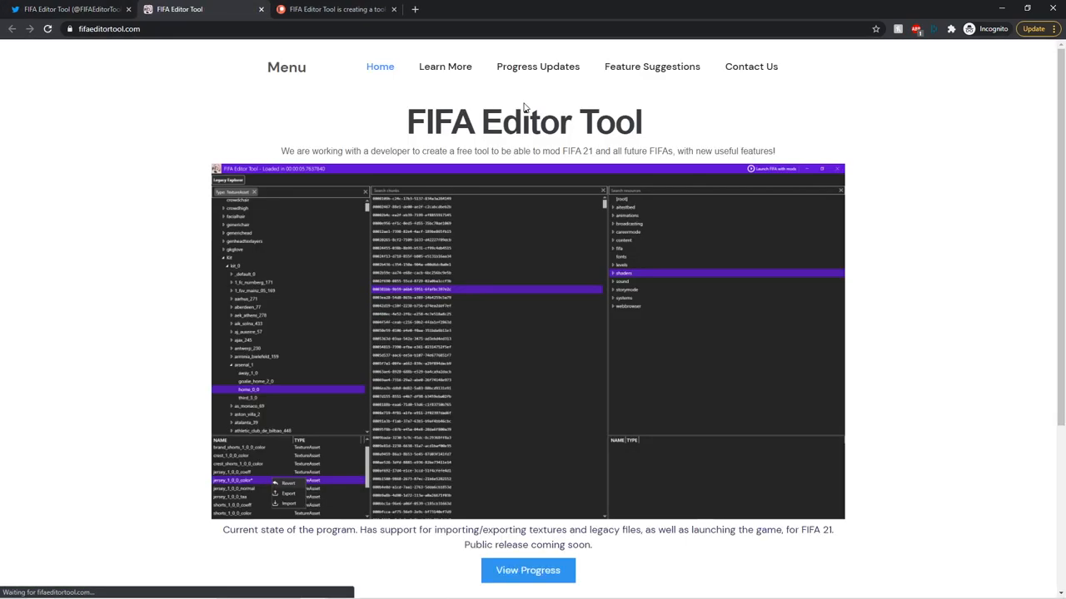
scroll(down, 3)
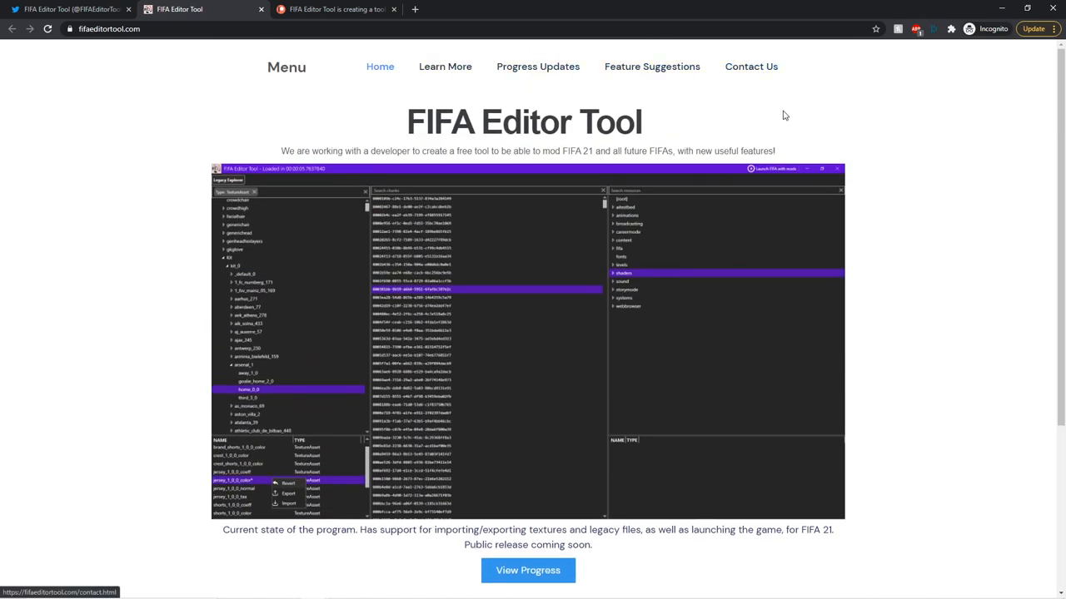
mouse_move(790, 141)
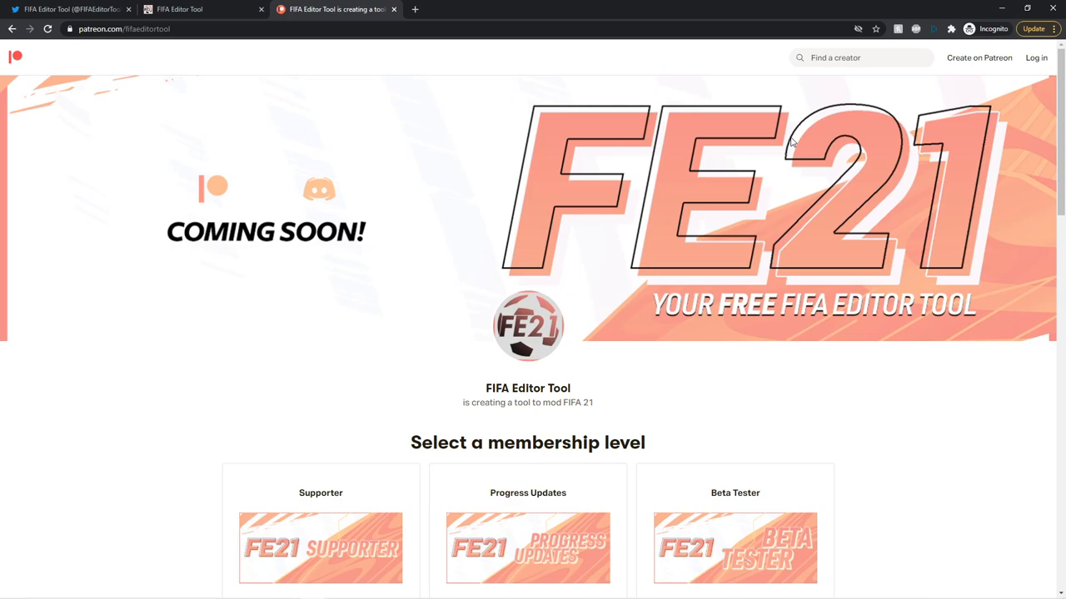
Scroll the FIFA Editor Tool Patreon page down to 'Select a membership level'
scroll(down, 3)
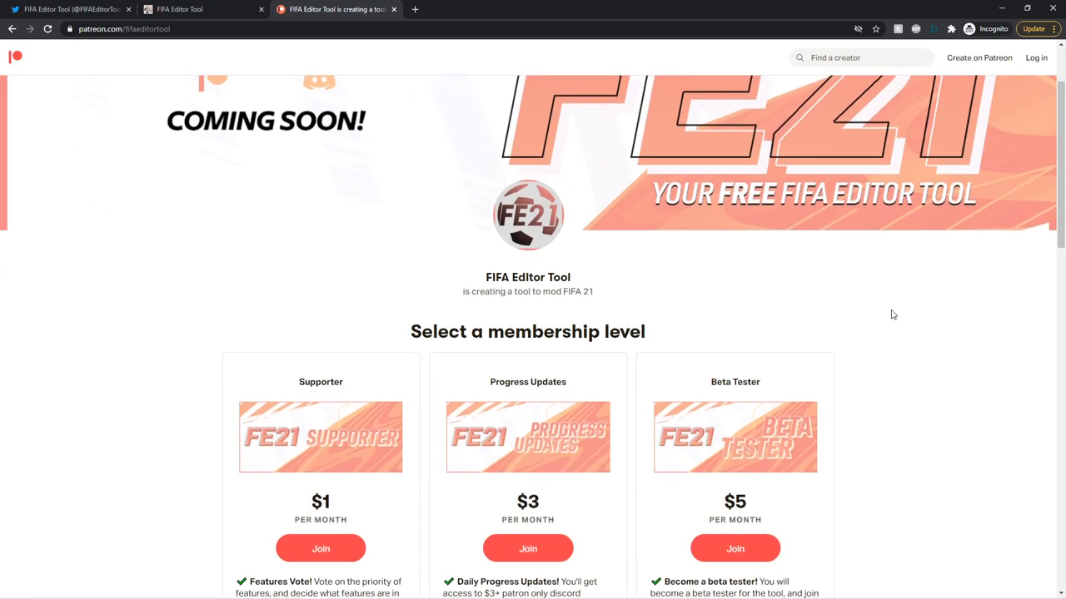
scroll(down, 3)
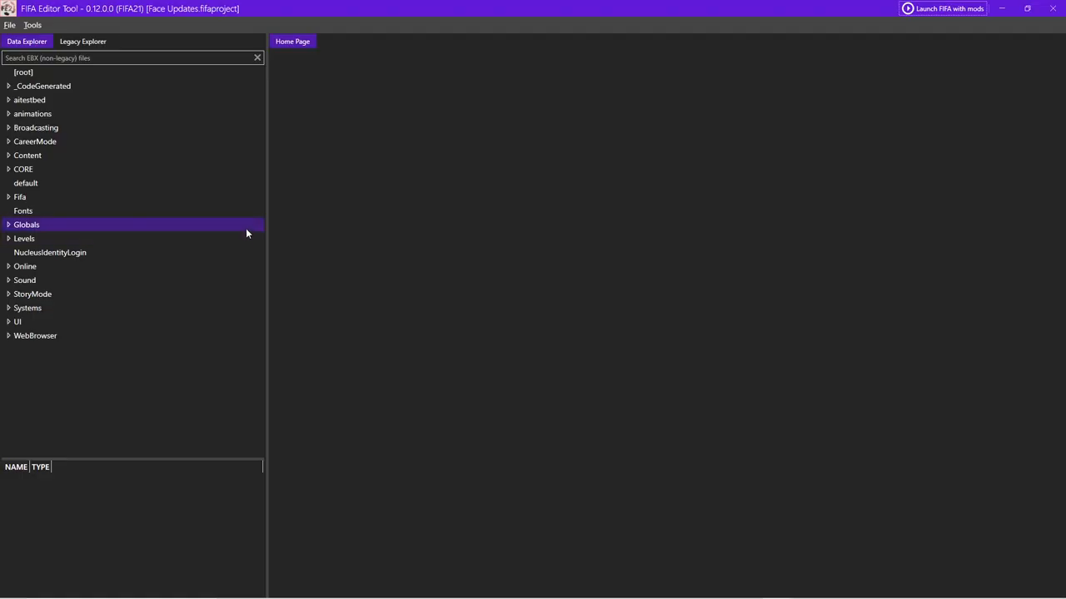
mouse_move(203, 163)
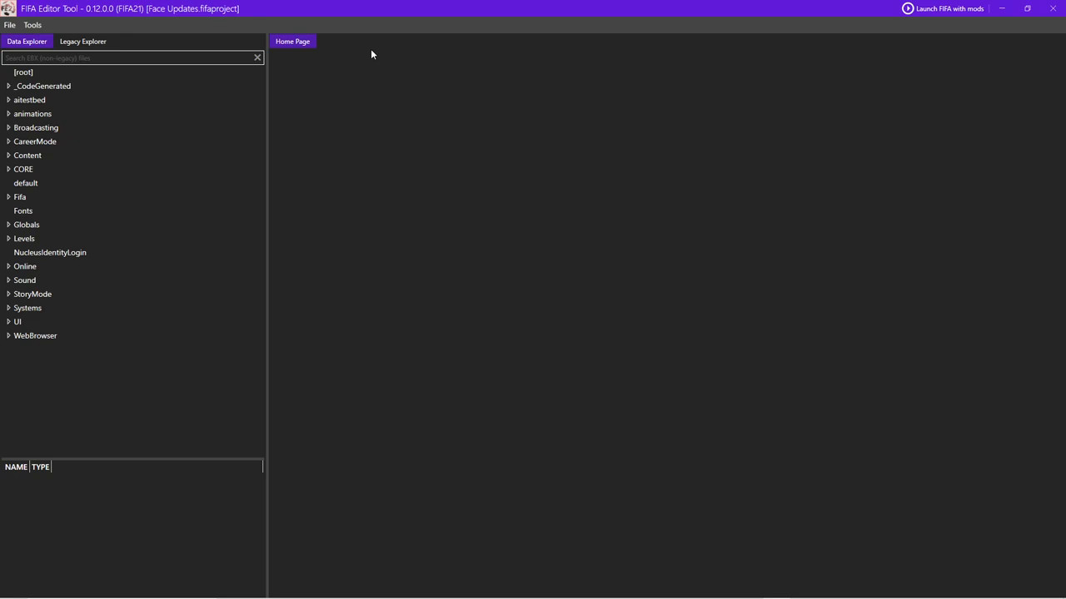
Filter the Data Explorer with 'mess' and expand the remaining Content folder
text(m)
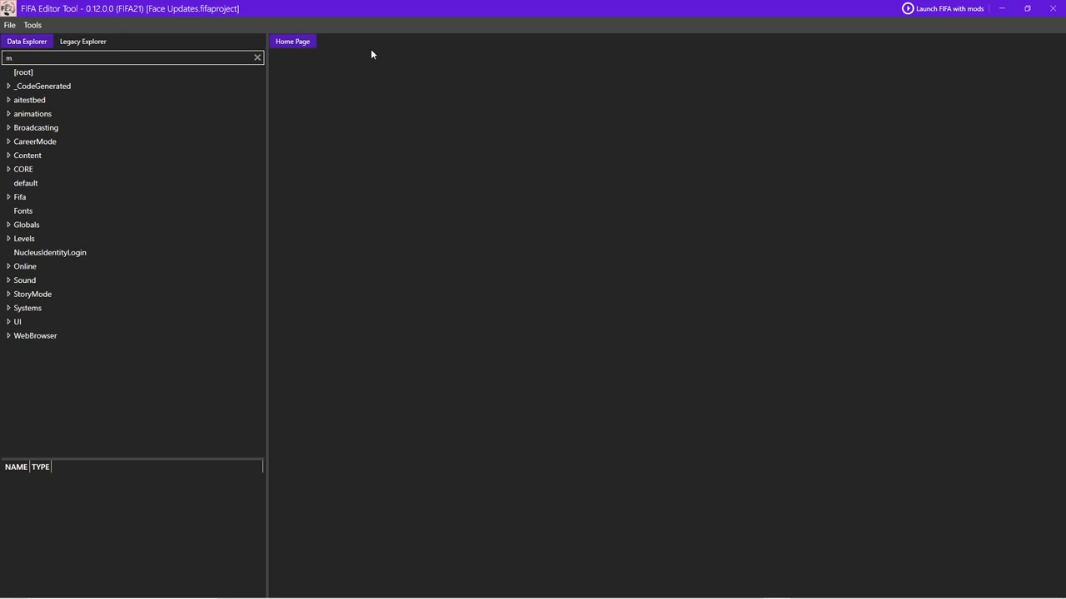
text(essi)
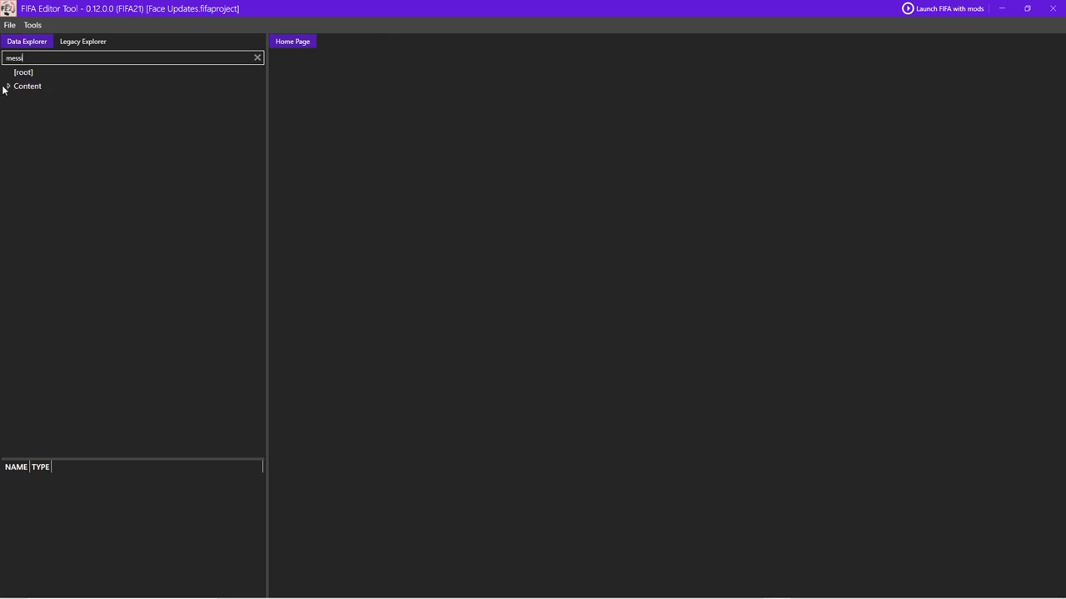
click(74, 140)
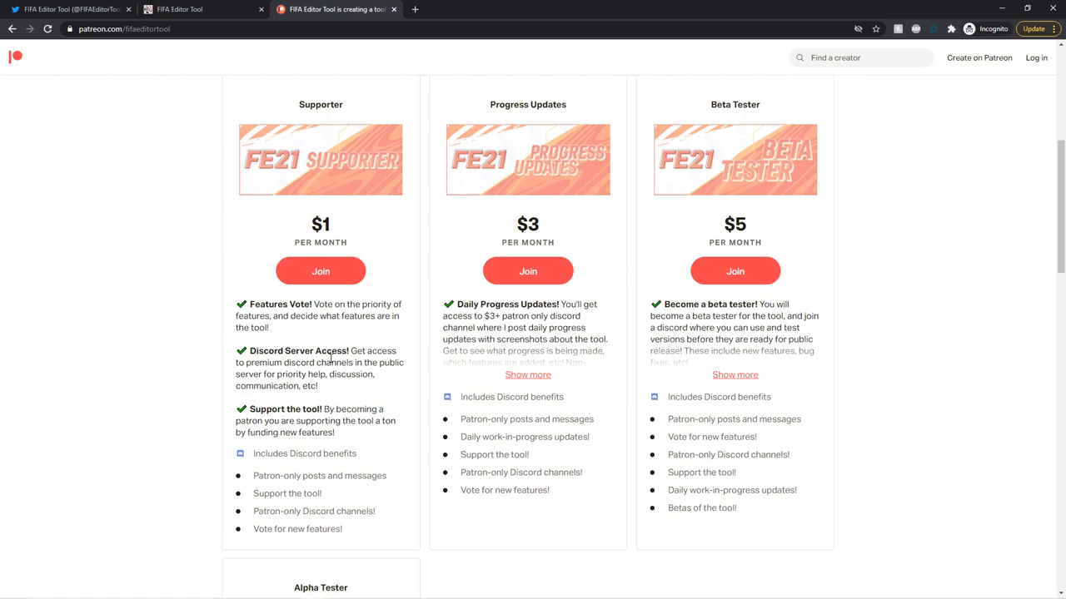
Expand the $3 Progress Updates and $5 Beta Tester tier descriptions via 'Show more'
click(526, 375)
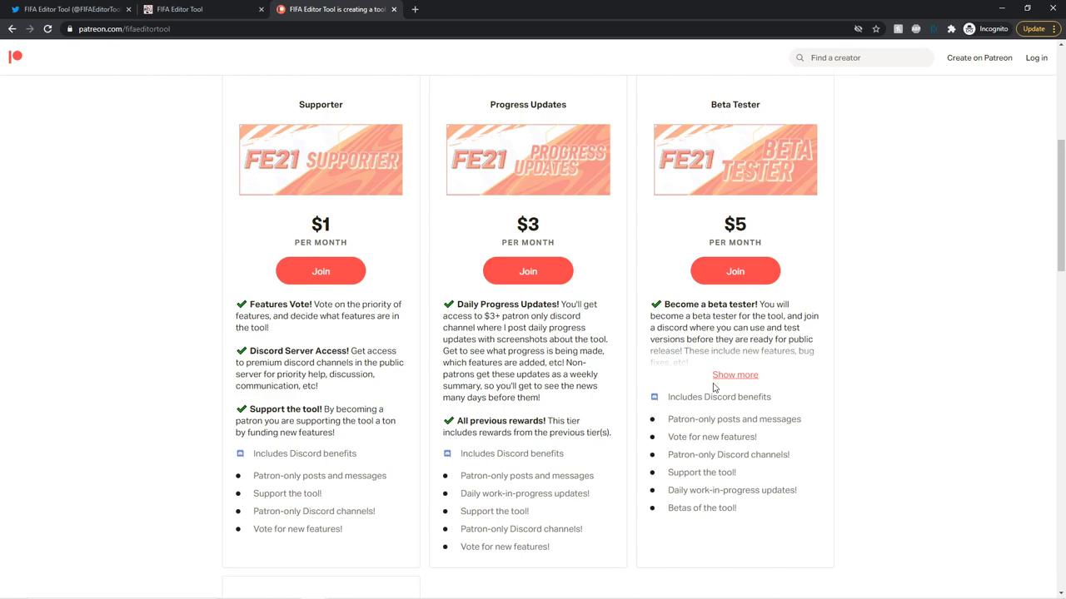
click(734, 375)
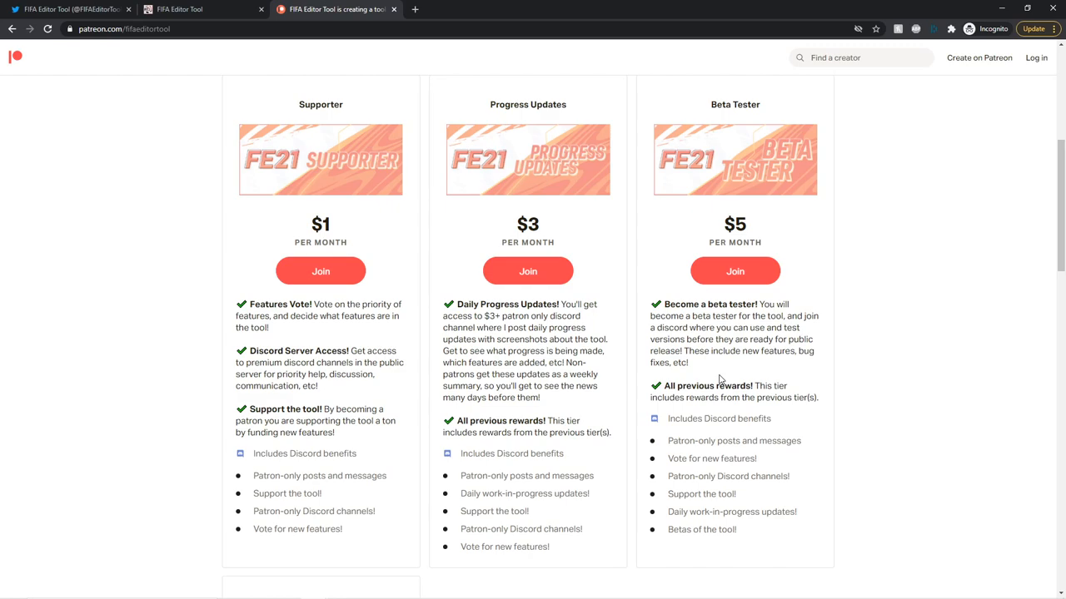
scroll(down, 3)
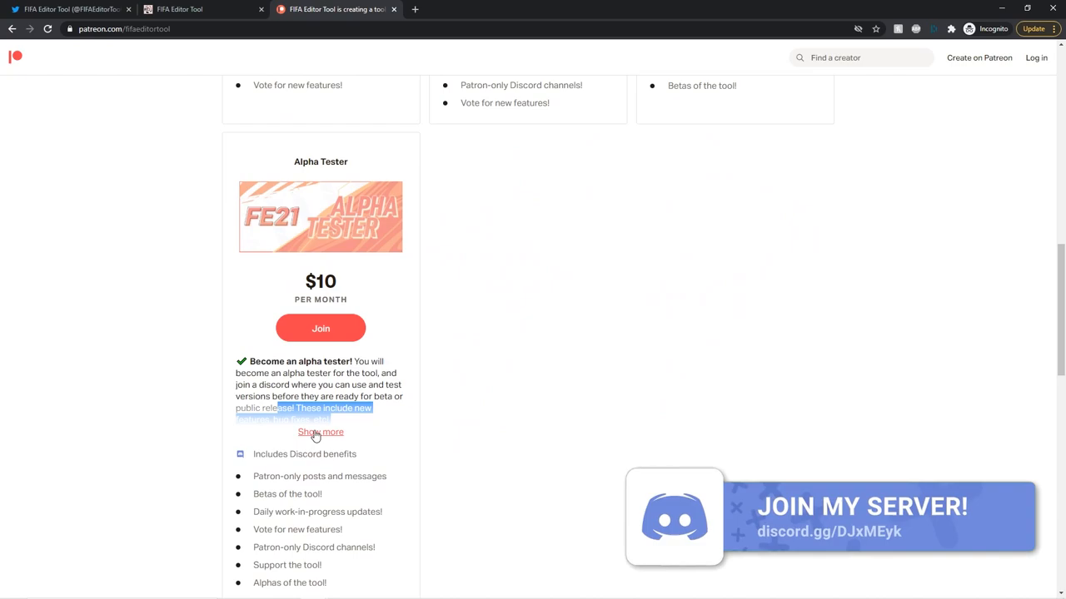
Expand the $10 Alpha Tester tier description via 'Show more'
click(320, 432)
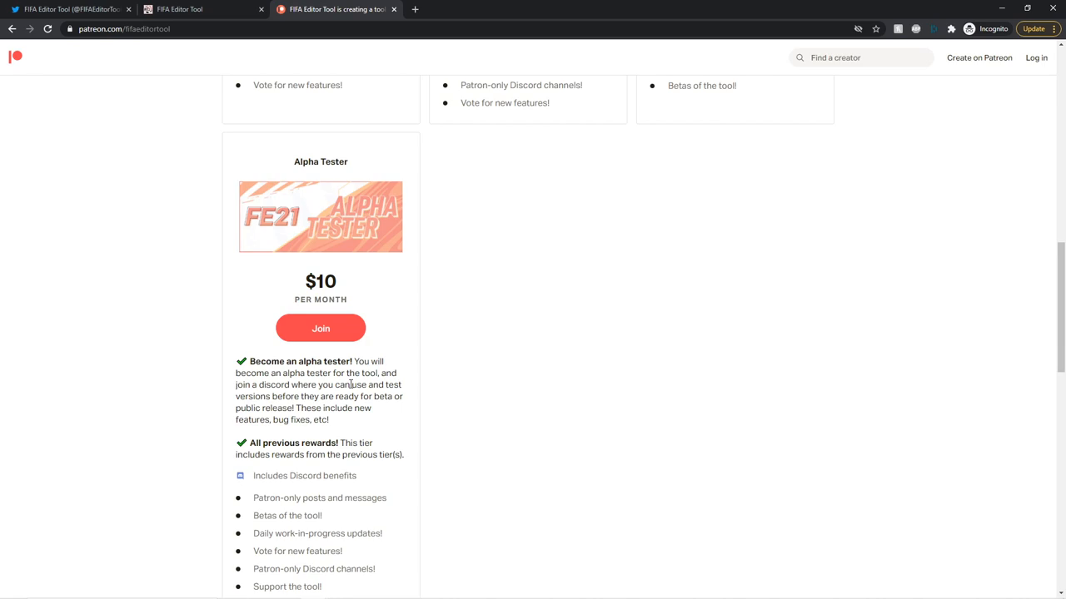
scroll(down, 3)
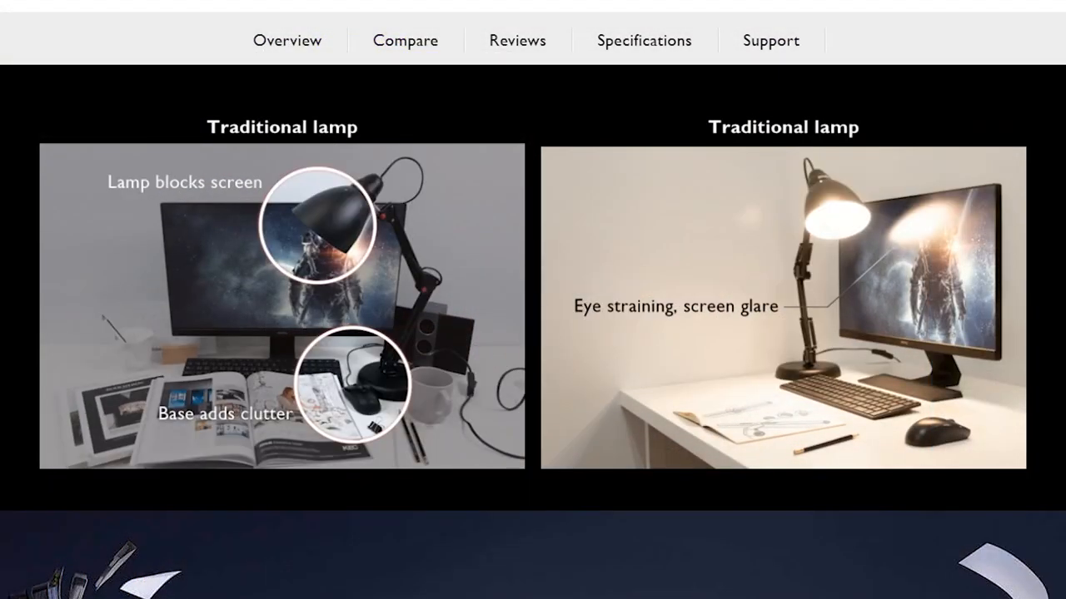
Scroll through the player_158000 character files toward face_158023_0_0_color
scroll(down, 3)
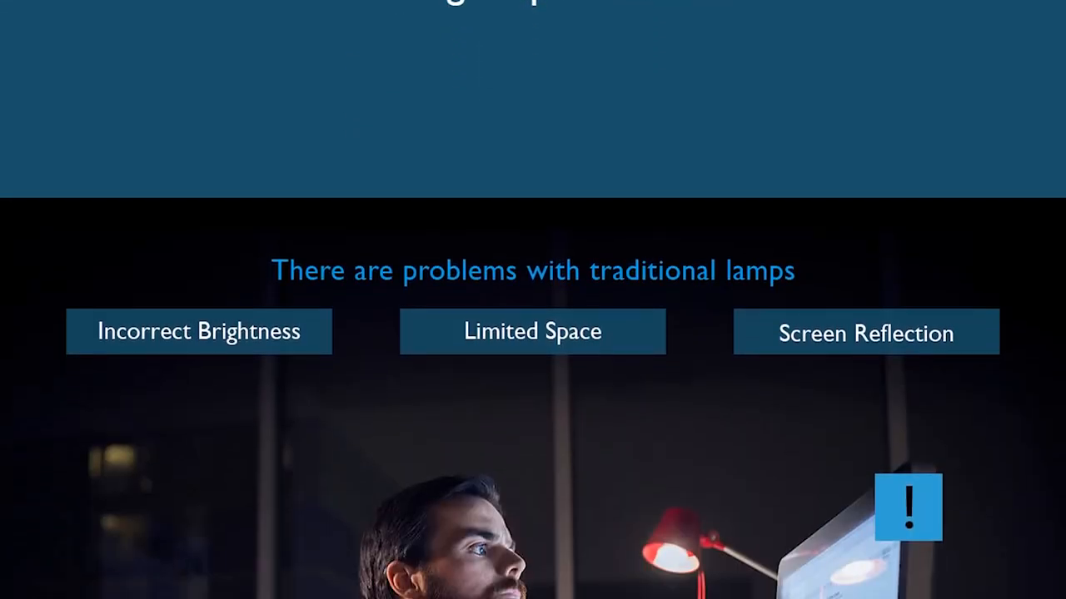
scroll(down, 3)
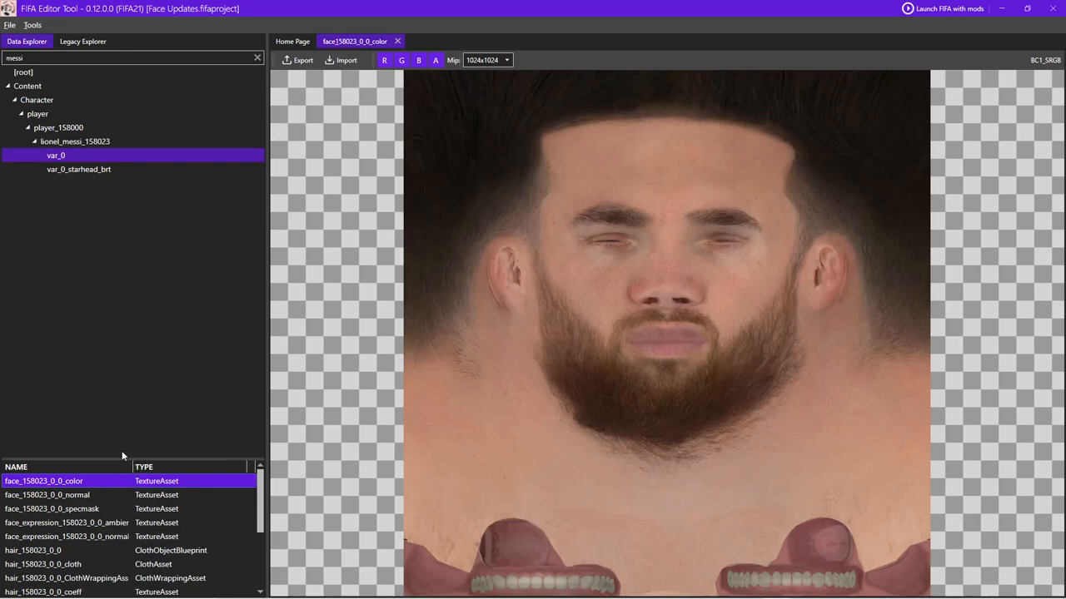
View hair_158023_0_0_color, toggle channels, try a lower mip then return to 1024x1024
click(50, 494)
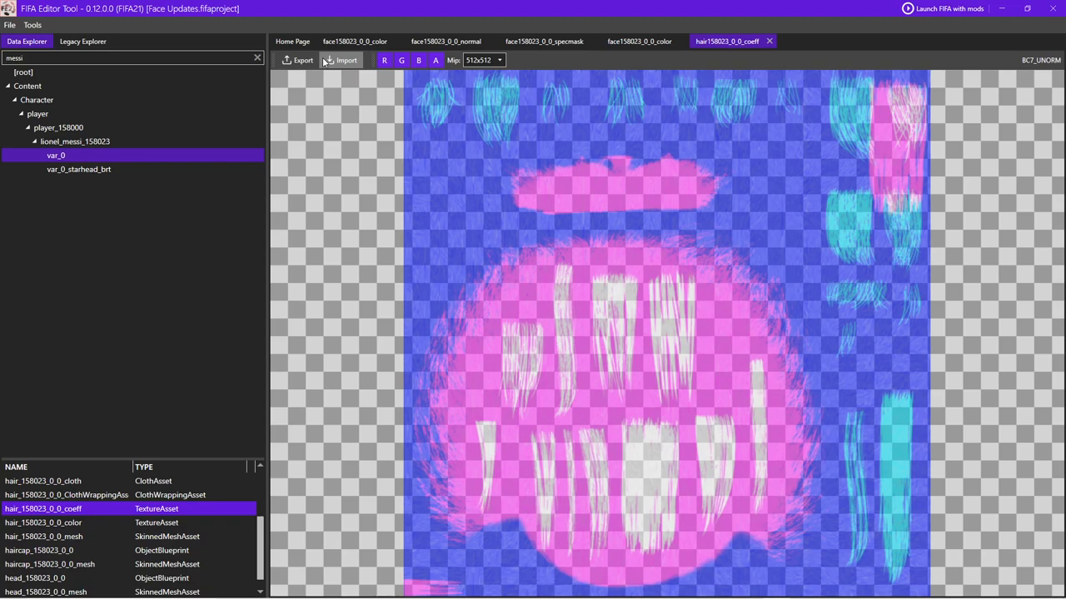
click(50, 523)
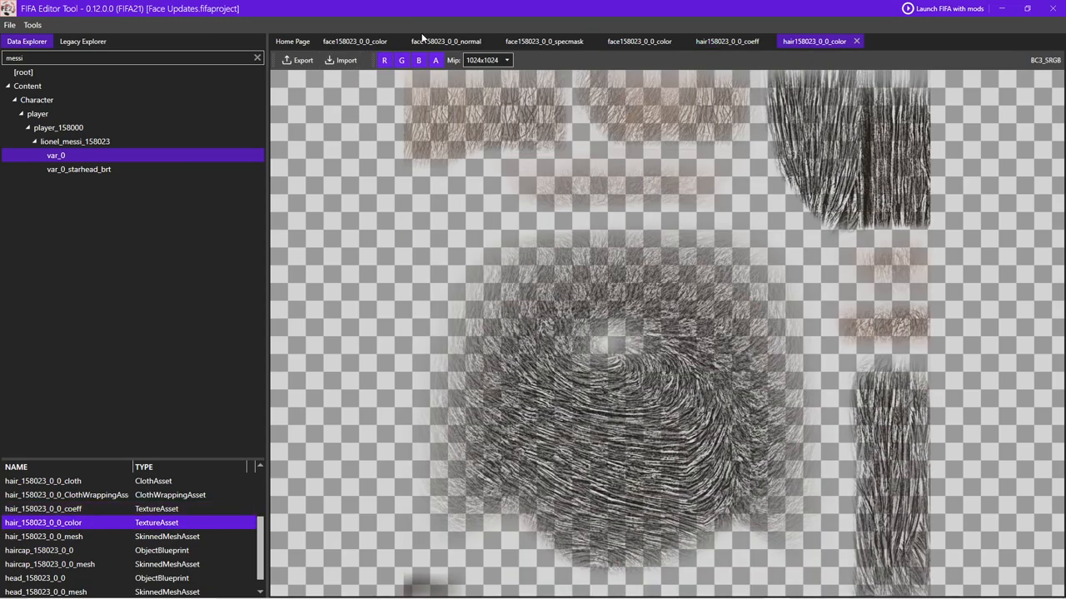
click(435, 60)
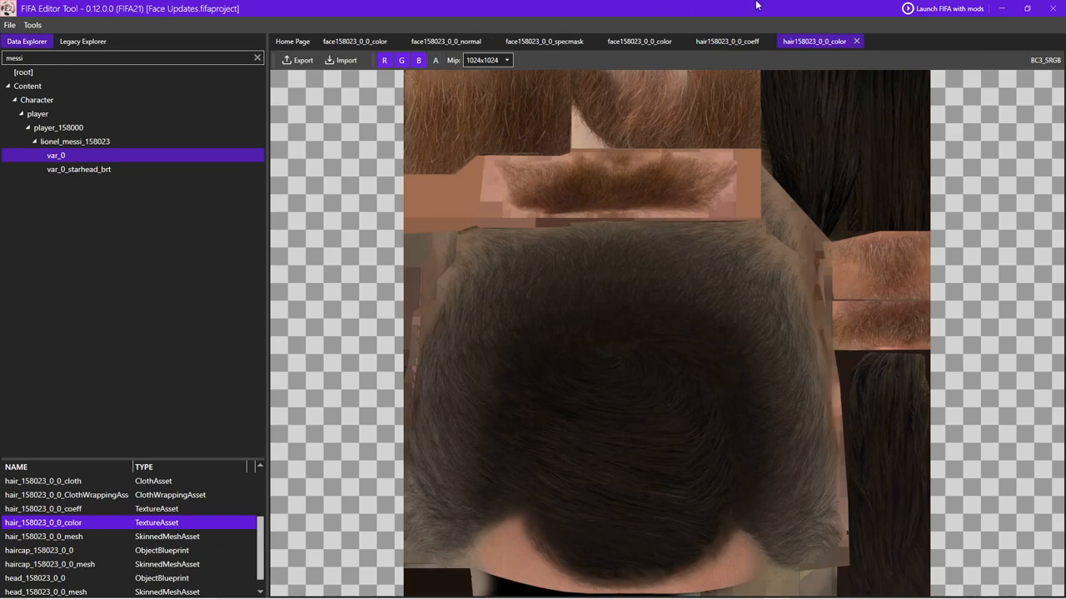
click(510, 60)
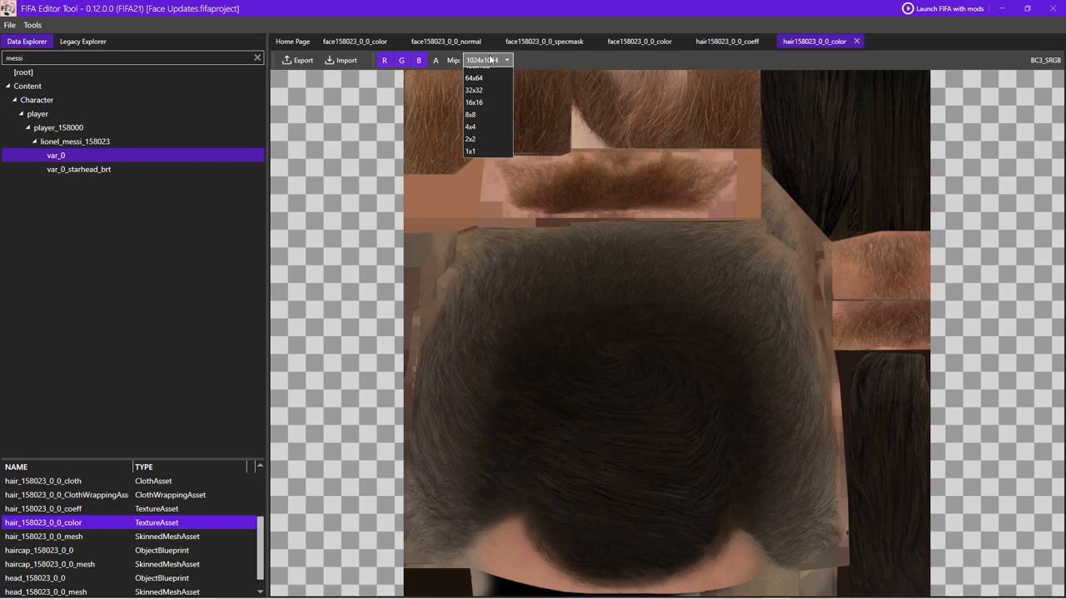
click(478, 101)
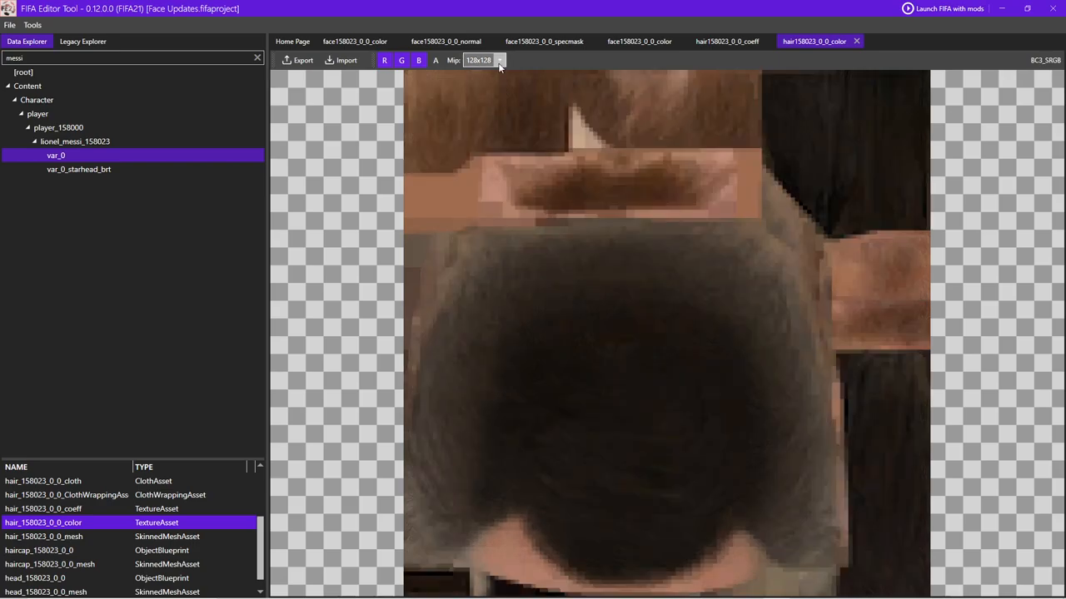
click(510, 60)
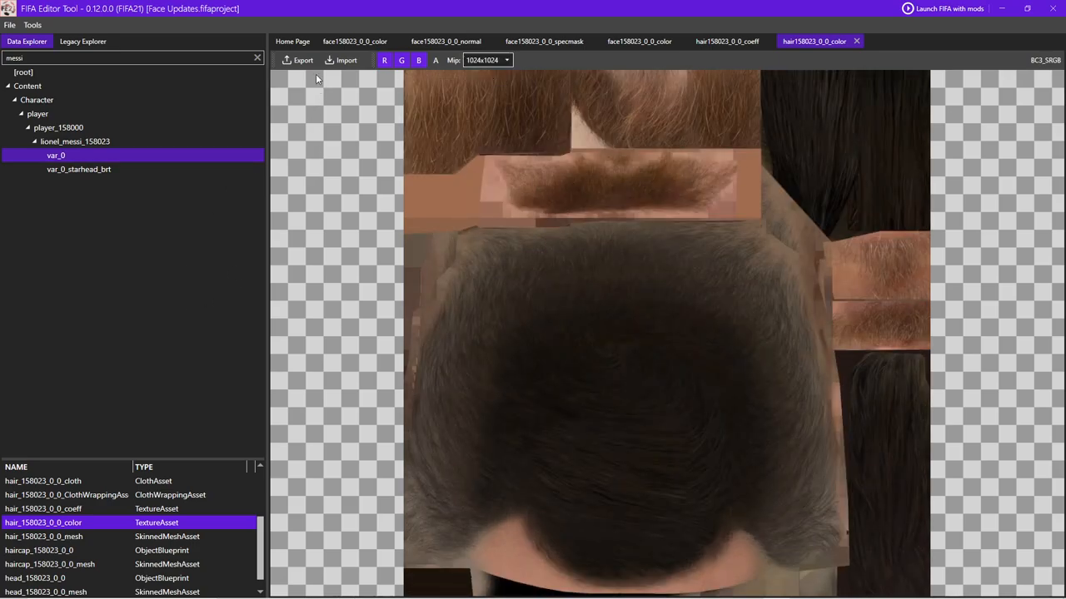
Start exporting the hair colour texture as an image twice and cancel the save dialog each time
click(297, 60)
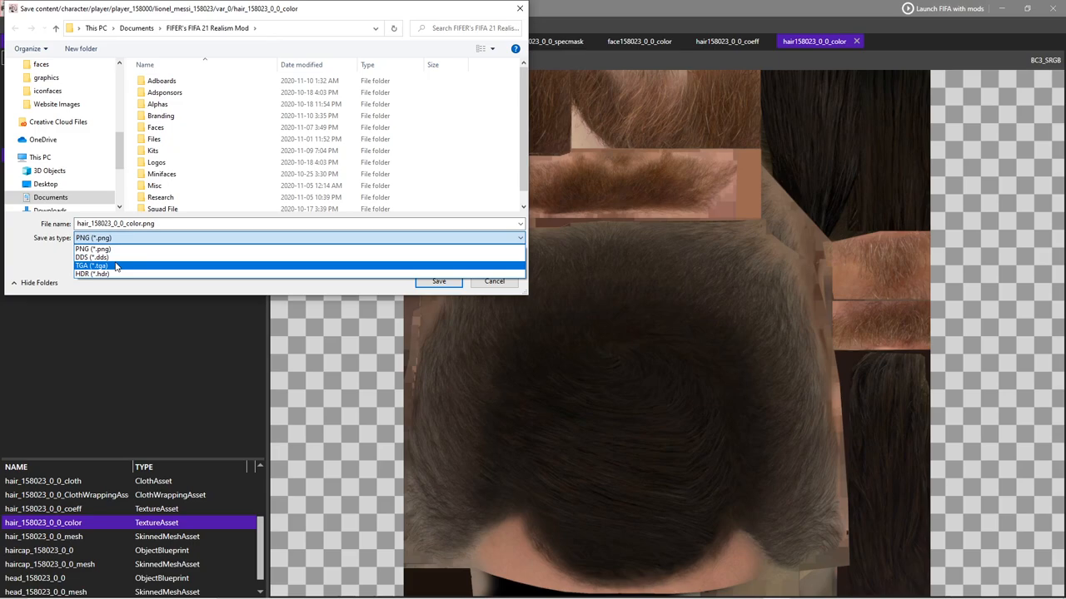
click(100, 250)
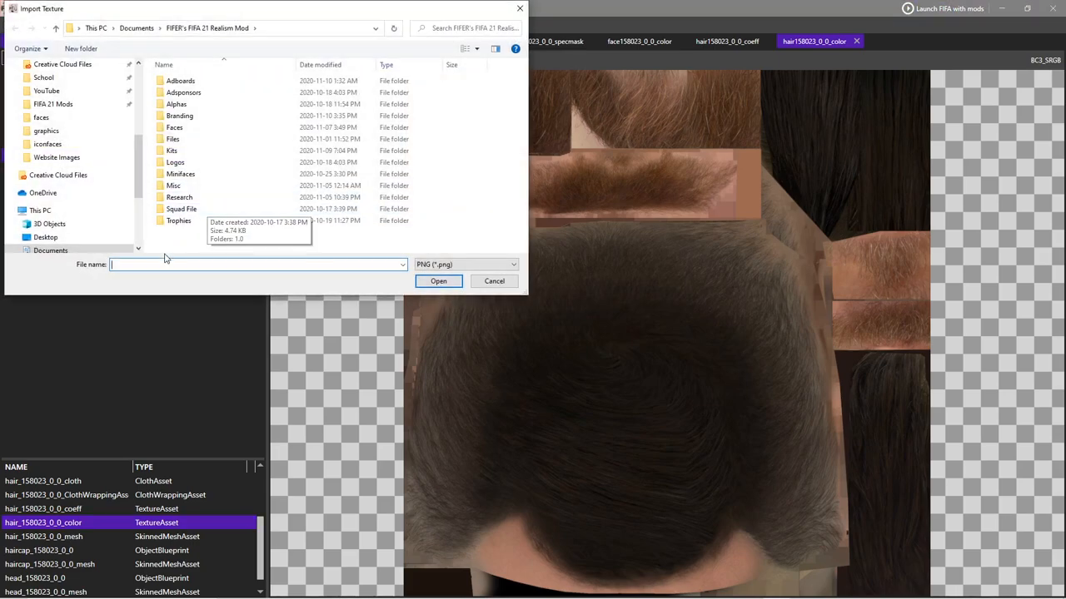
click(493, 280)
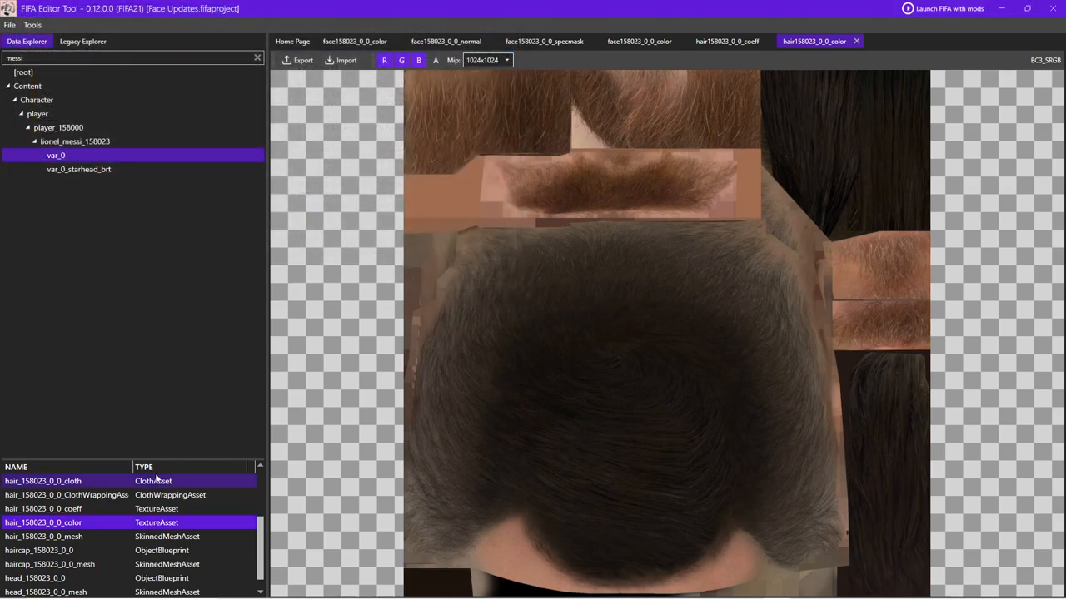
right_click(42, 522)
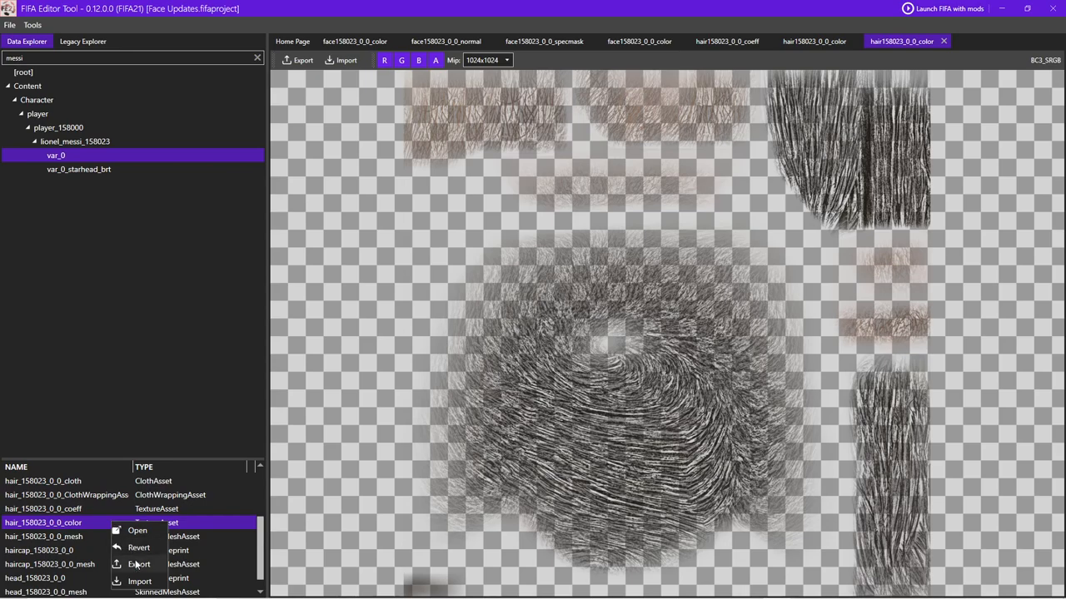
click(139, 563)
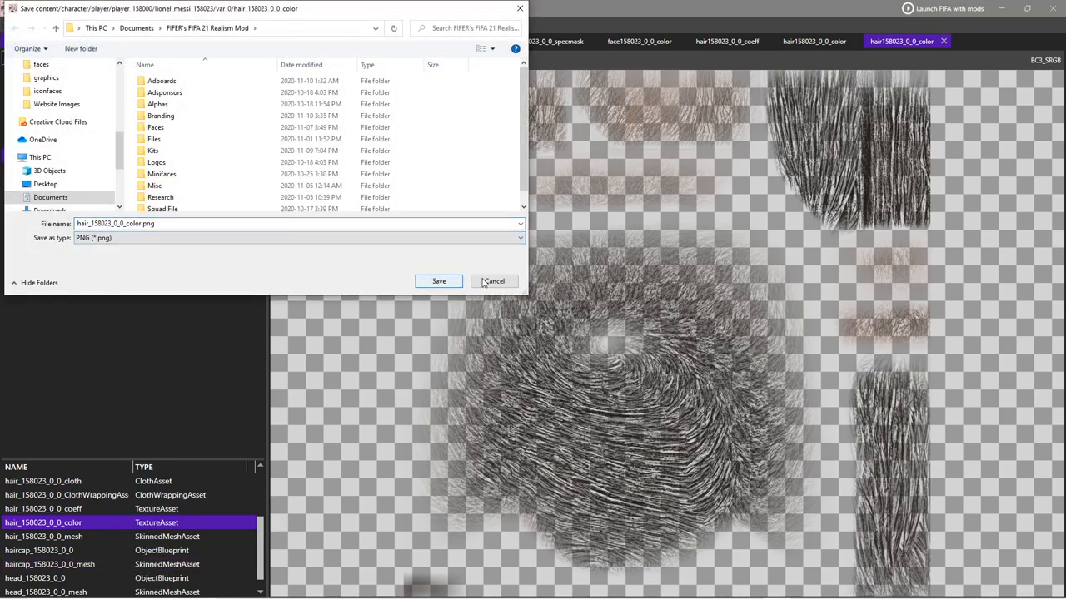
click(493, 280)
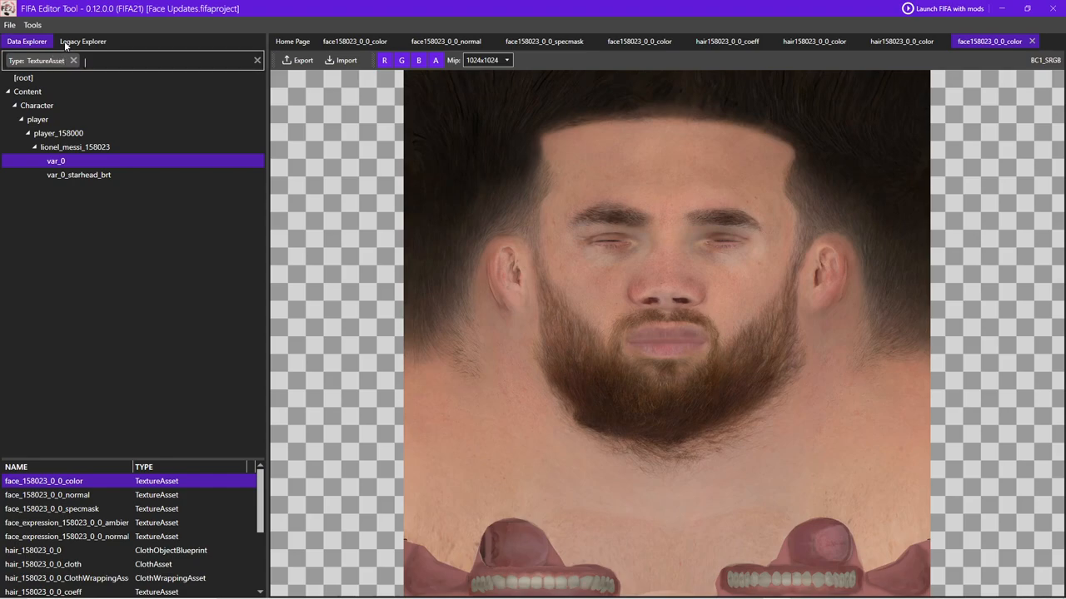
Visit Legacy Explorer, return to Data Explorer and expand Content down into the player folders
click(87, 43)
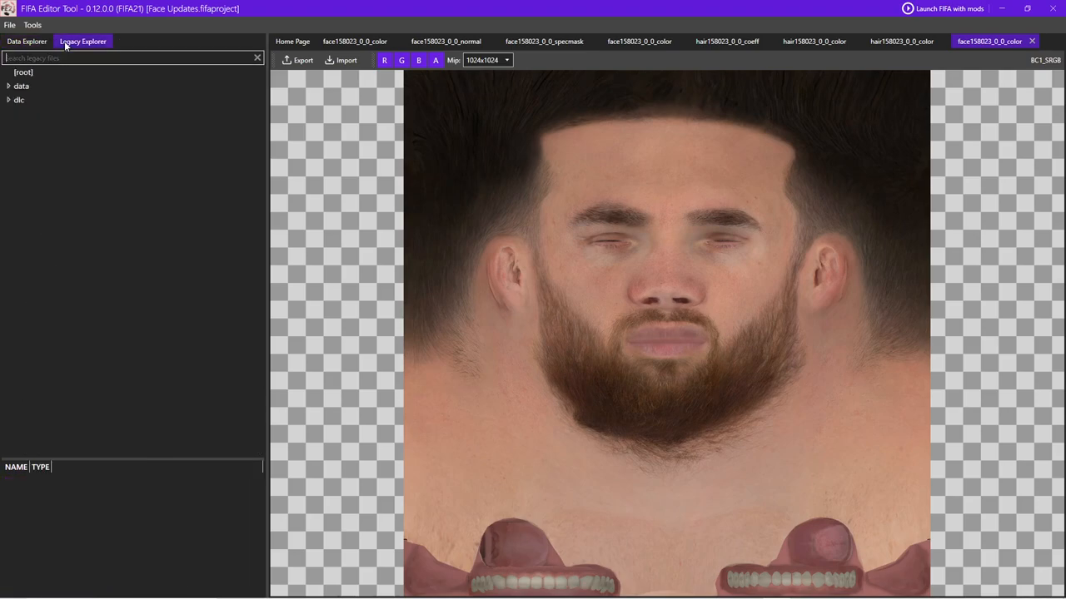
click(26, 42)
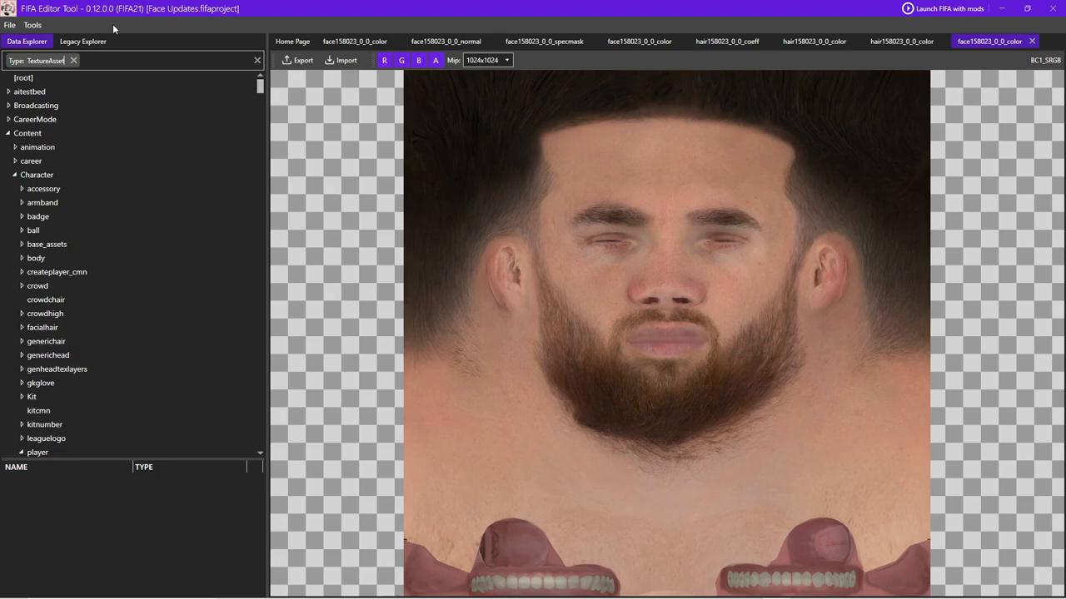
click(36, 147)
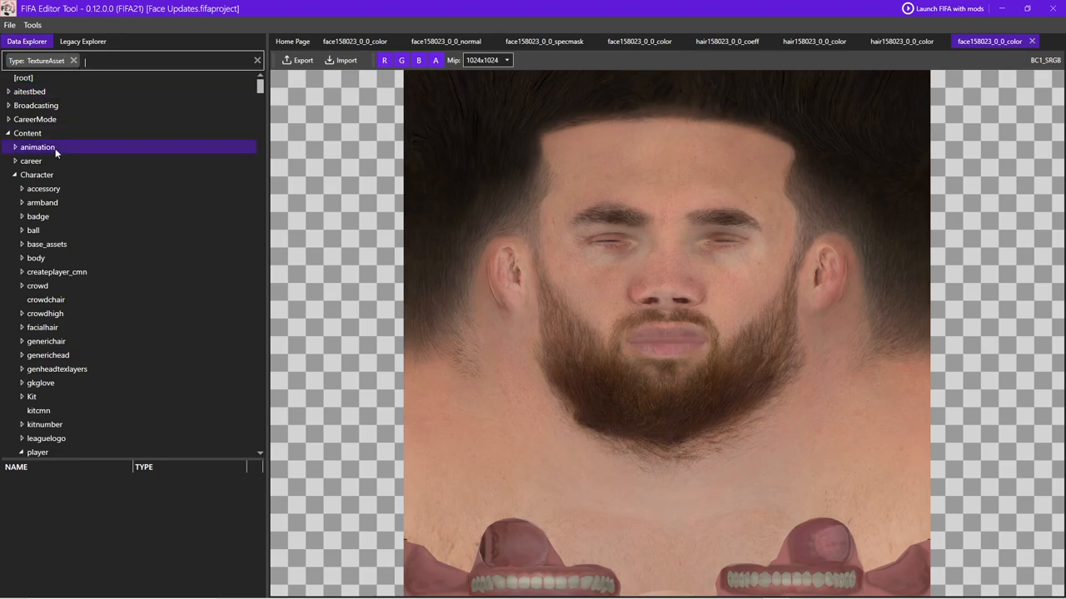
click(30, 396)
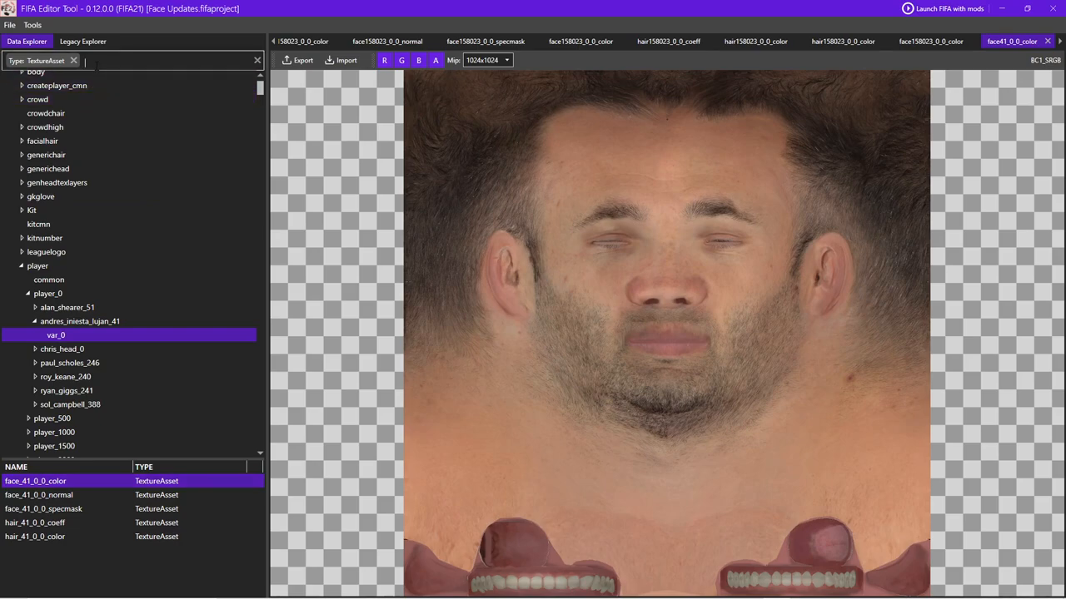
Filter assets with 'arsenal OR chelsea' and expand the Kit folder in the results
text(arsenal OR chelsea)
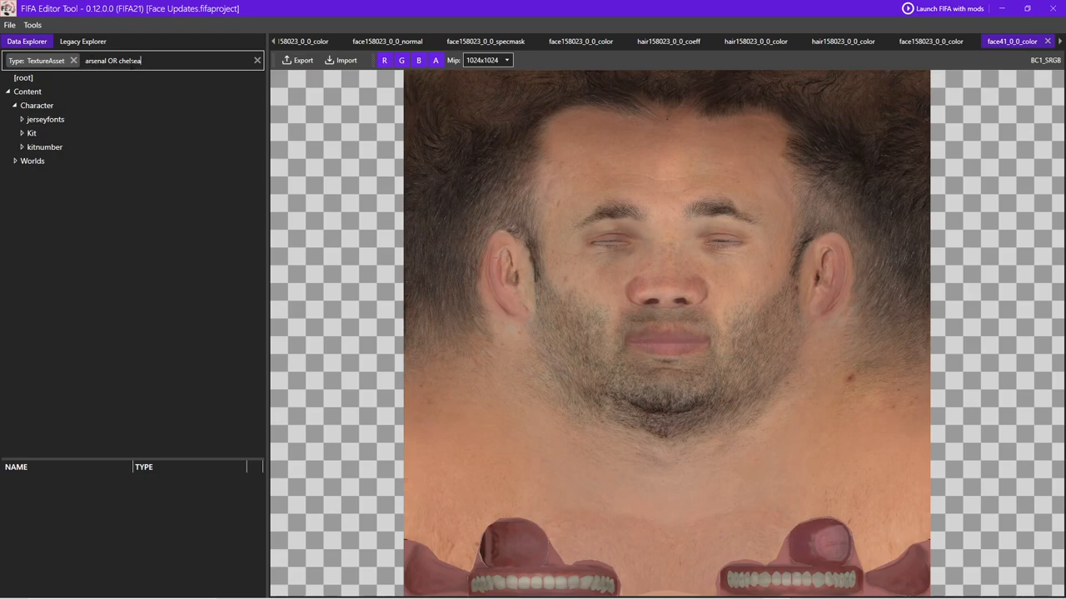
click(32, 134)
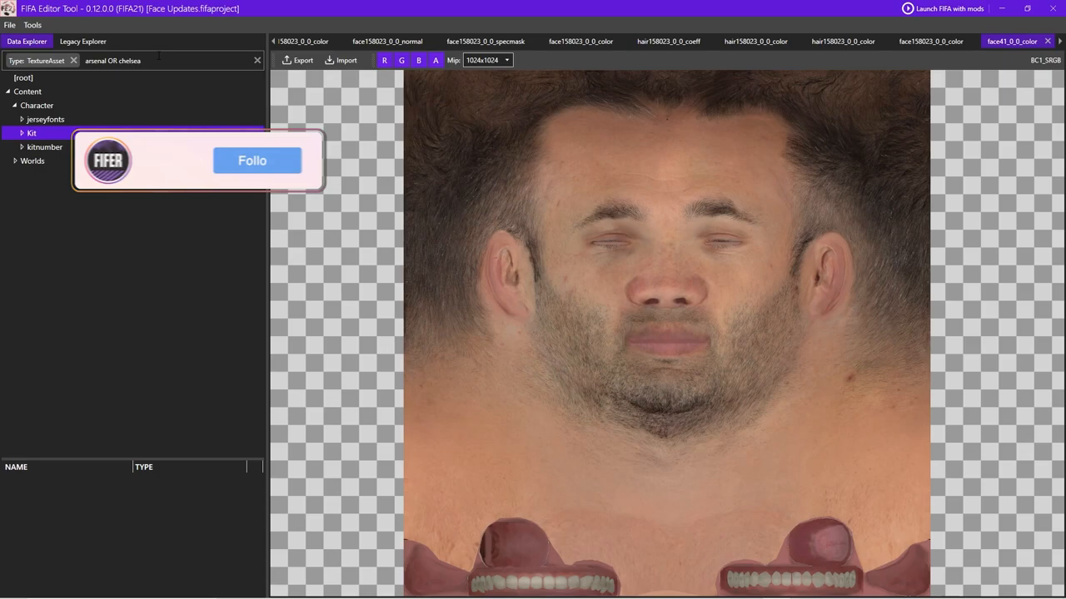
click(256, 160)
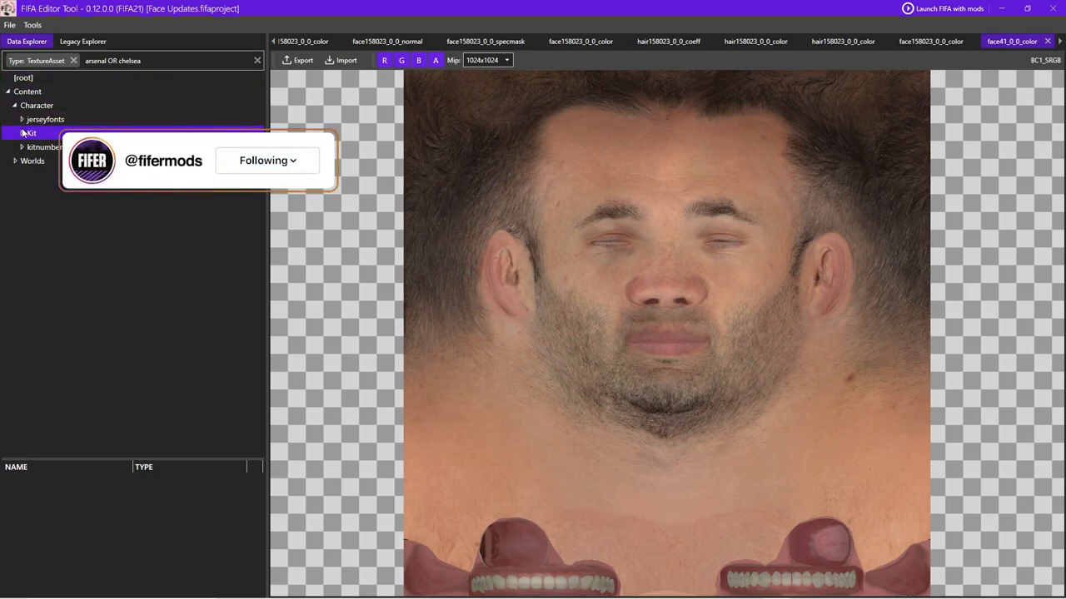
click(22, 133)
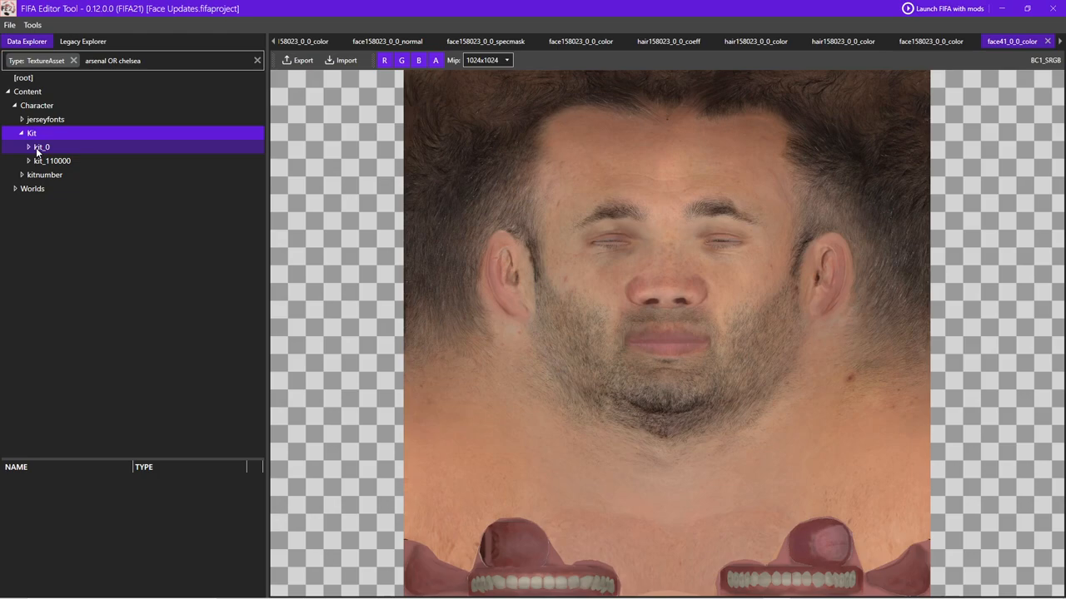
Expand kit_0 to list Chelsea's and Arsenal's home_0_0 kit assets, then move to Legacy Explorer
click(27, 146)
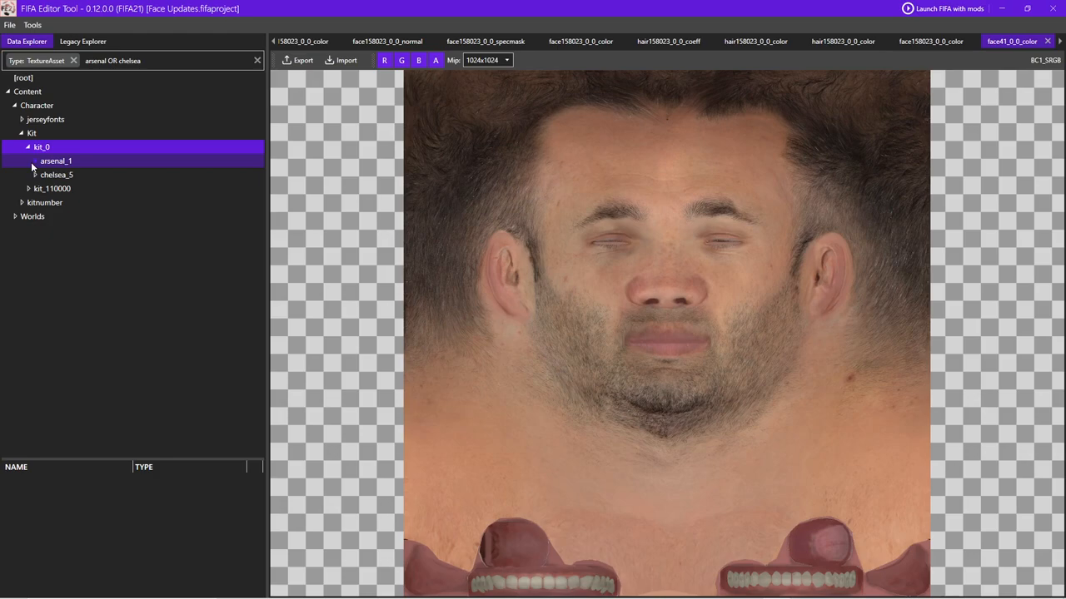
click(26, 160)
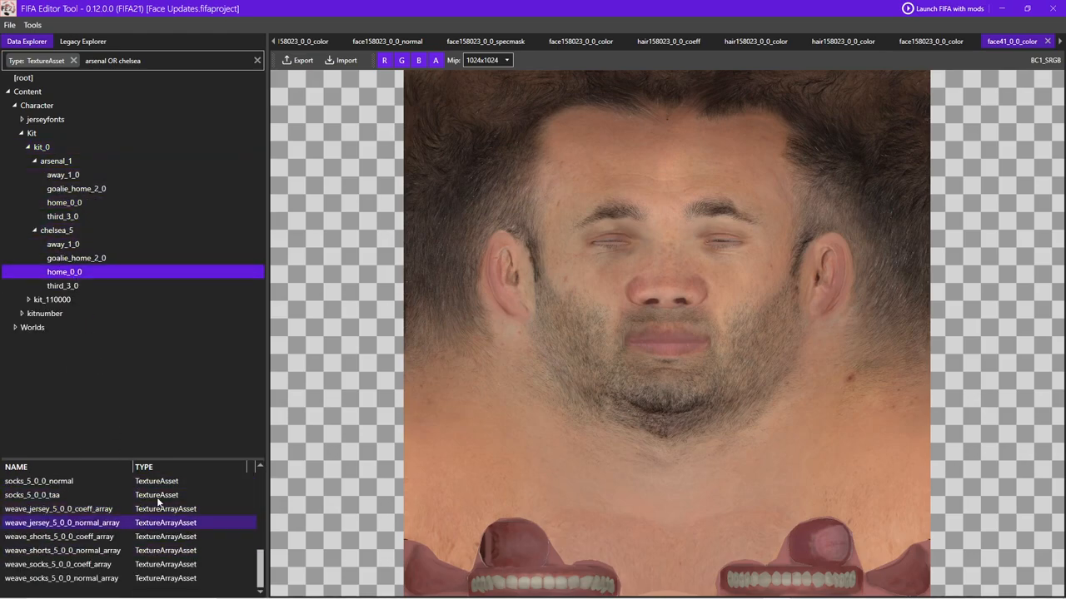
click(63, 203)
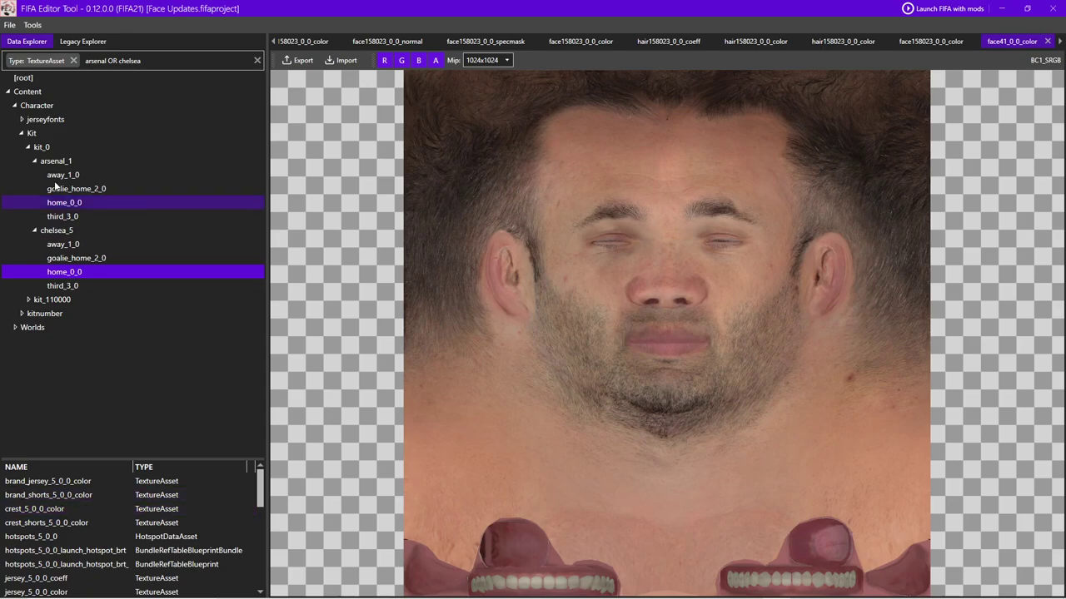
click(90, 42)
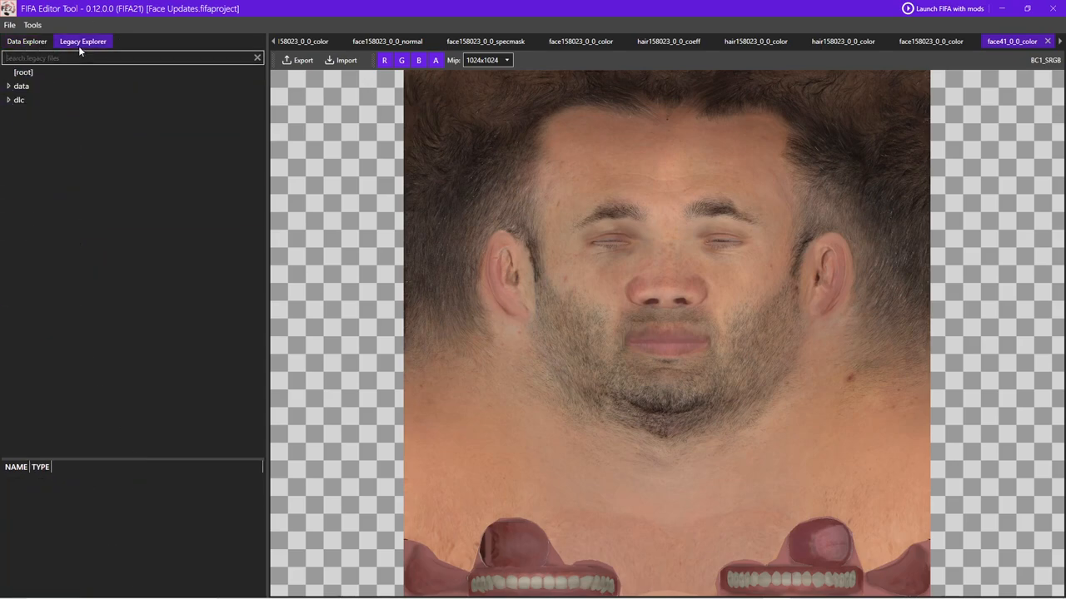
Browse legacy data > imgAssets > bootflow to view the PressStart image, then return to Data Explorer
click(8, 86)
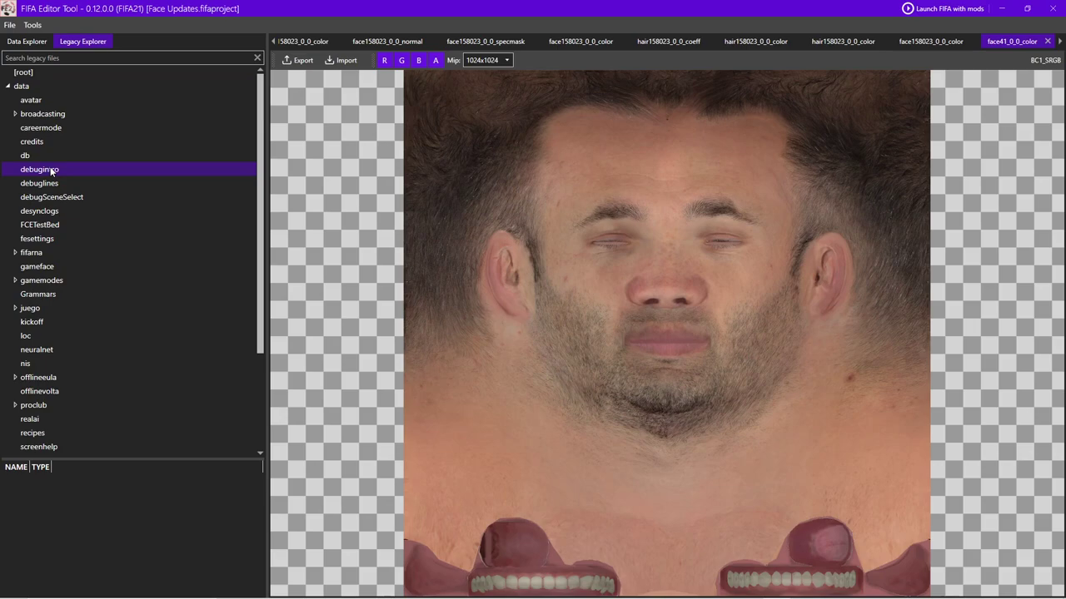
click(25, 155)
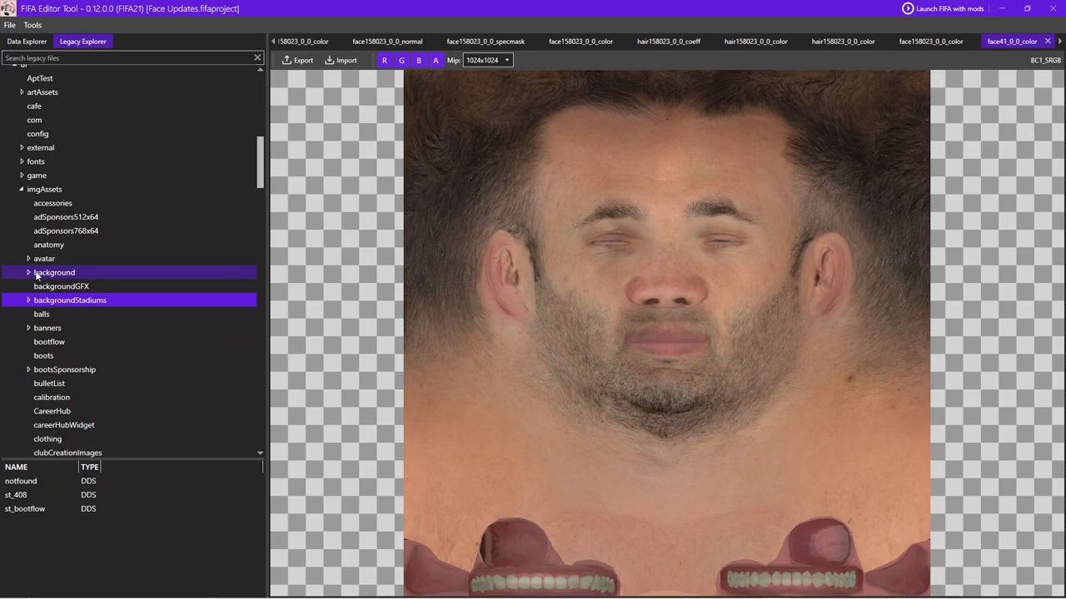
click(49, 341)
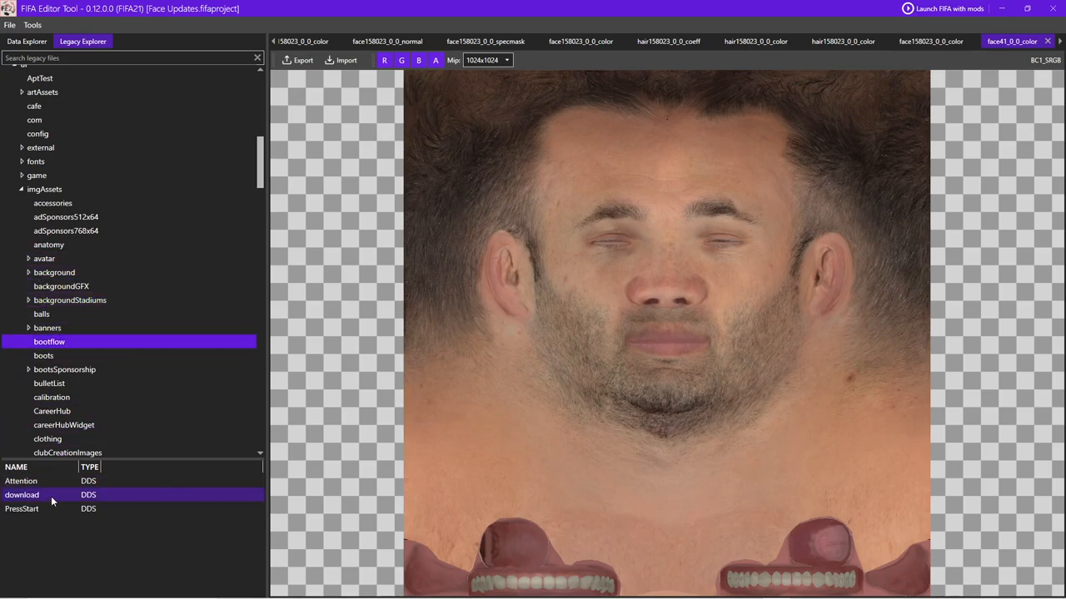
click(23, 523)
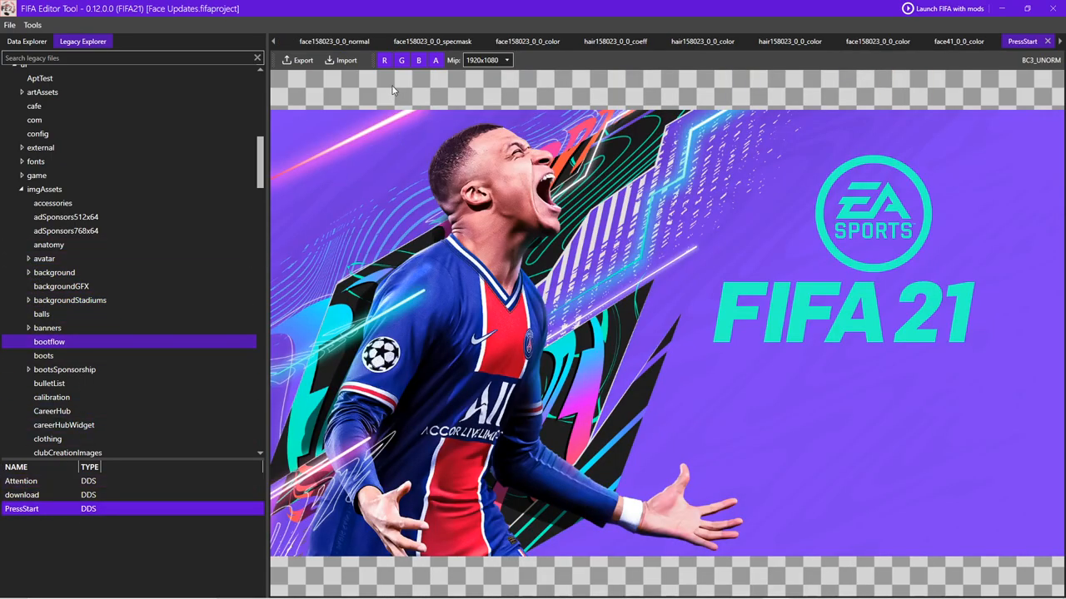
mouse_move(562, 67)
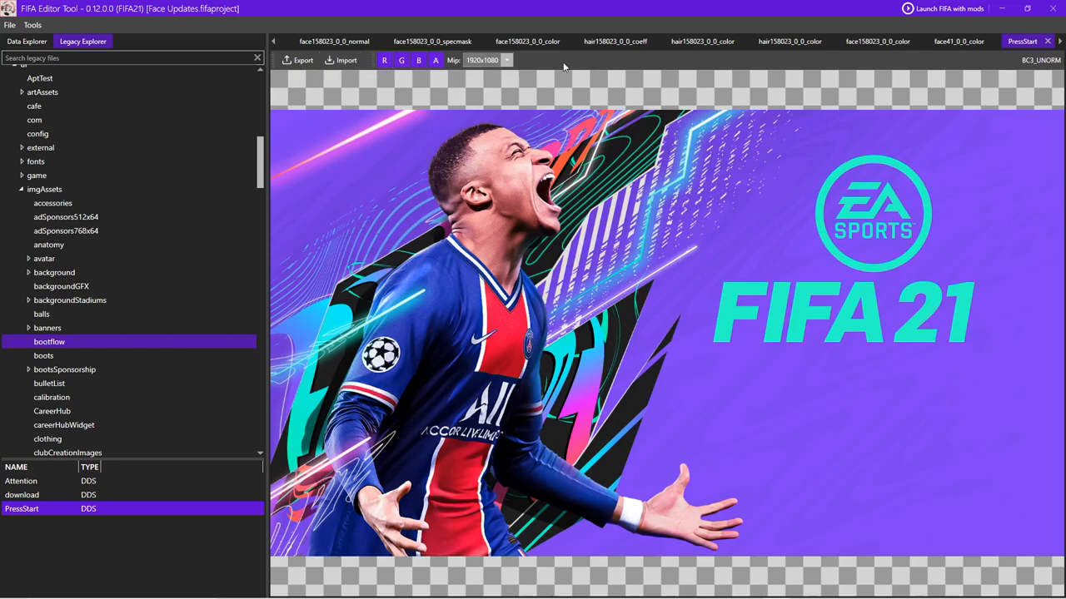
mouse_move(606, 59)
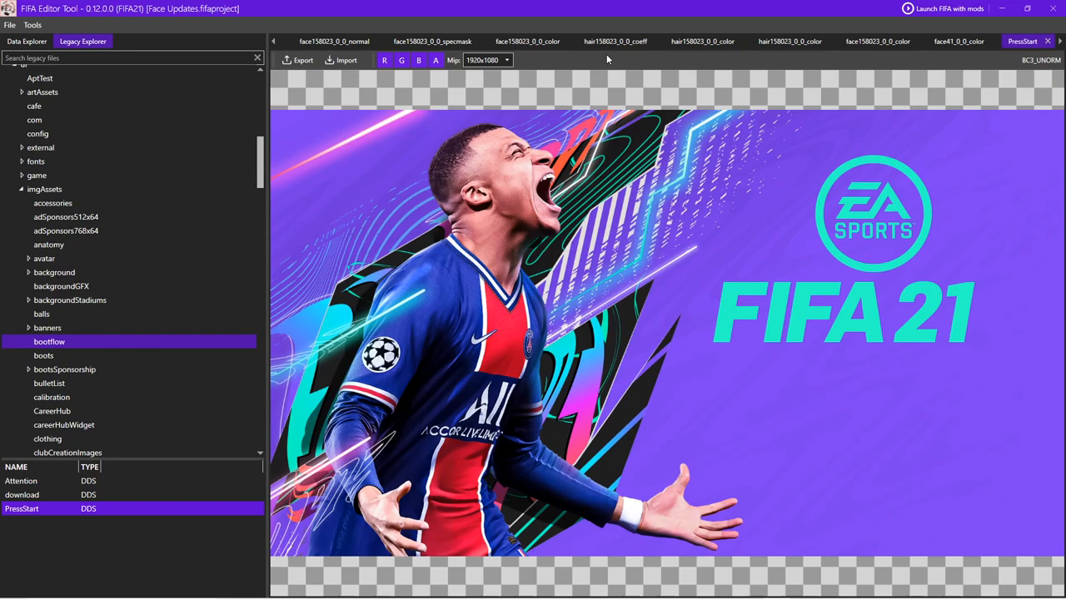
click(27, 42)
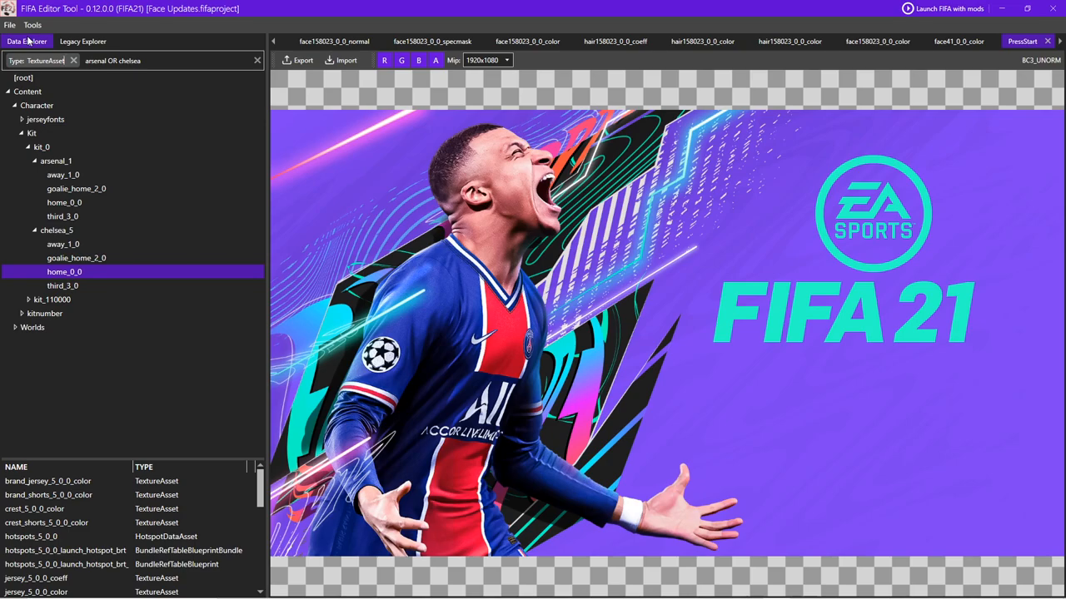
mouse_move(34, 25)
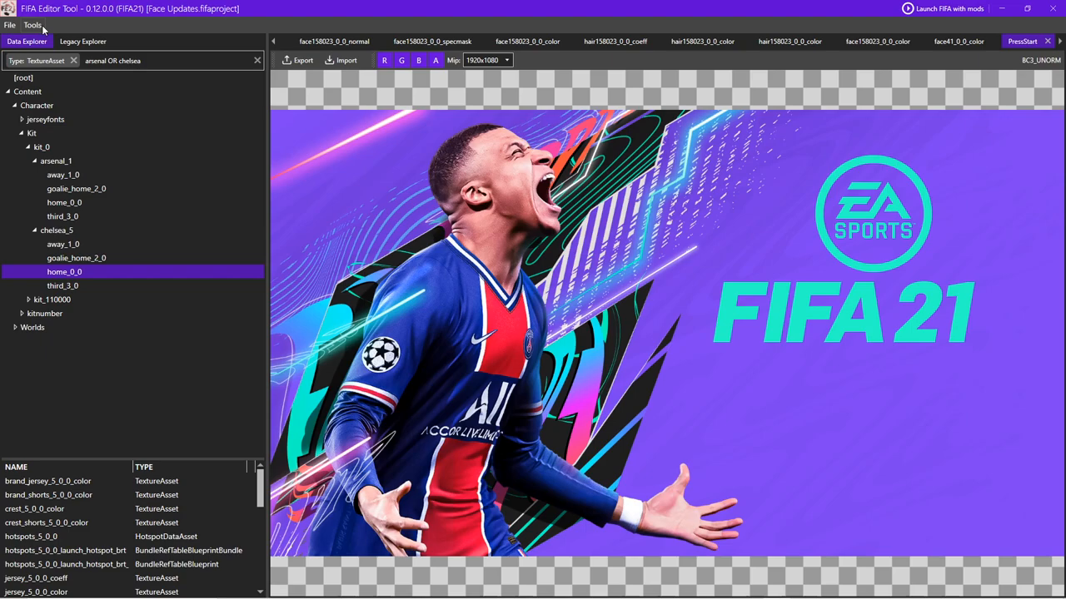
Filter legacy files to XML in the db folder, then clear the filter and go to the Res/Chunk explorer
click(85, 42)
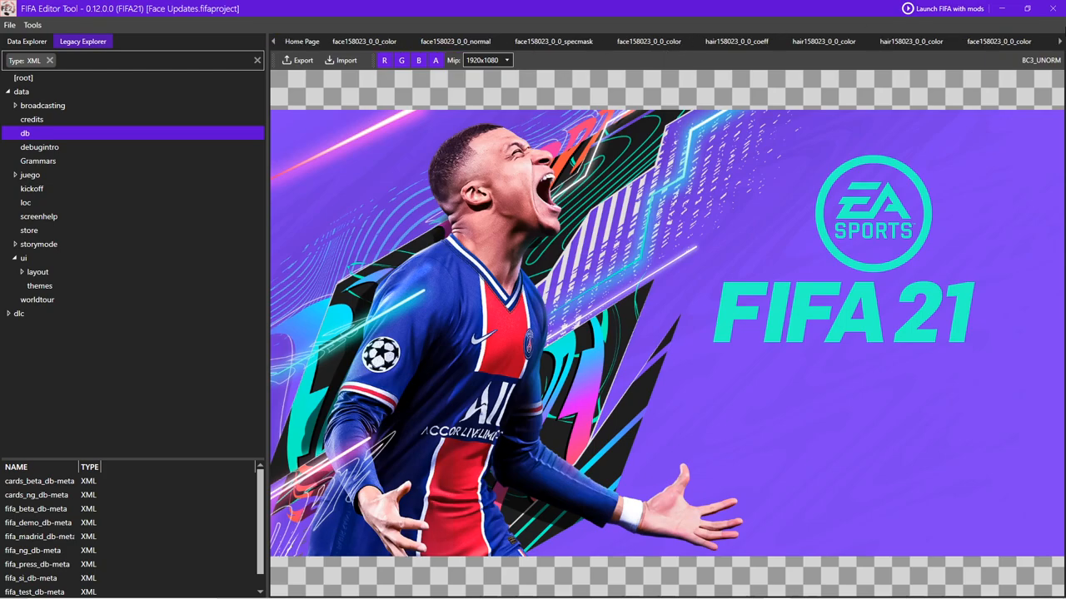
click(958, 40)
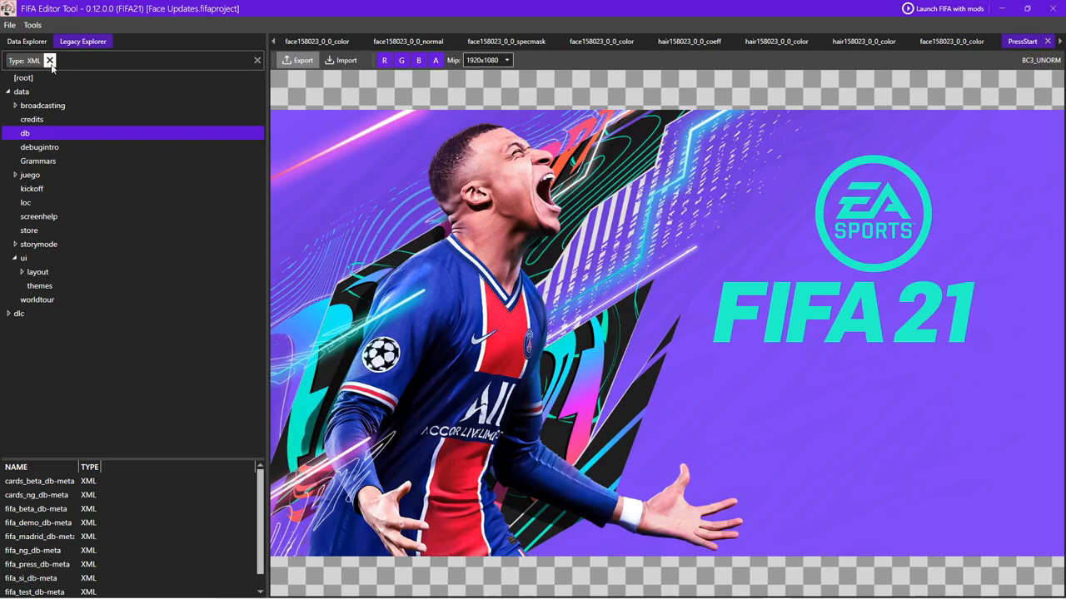
click(90, 42)
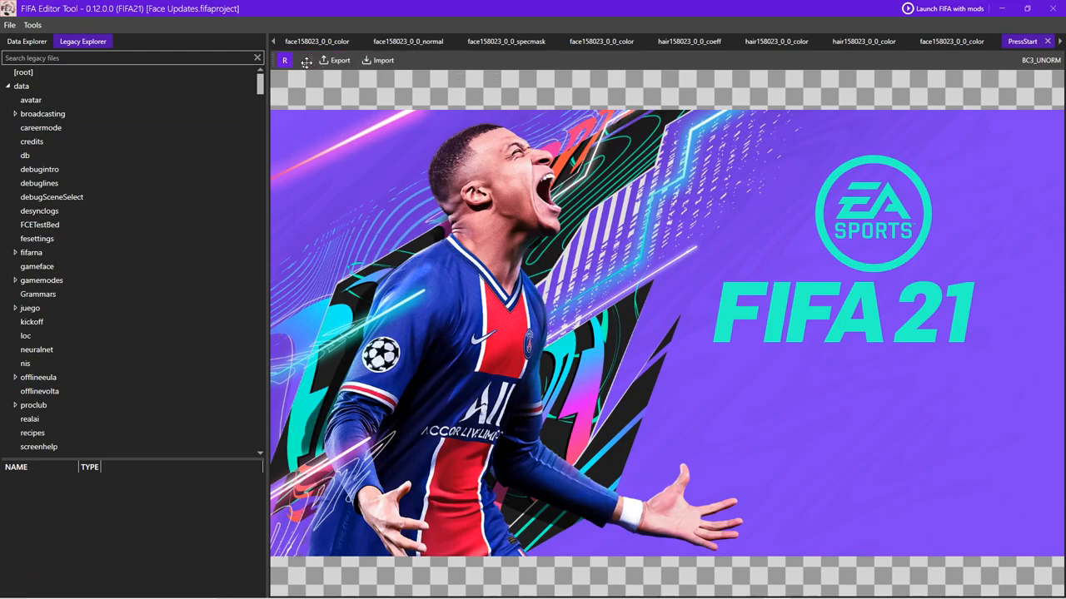
click(409, 40)
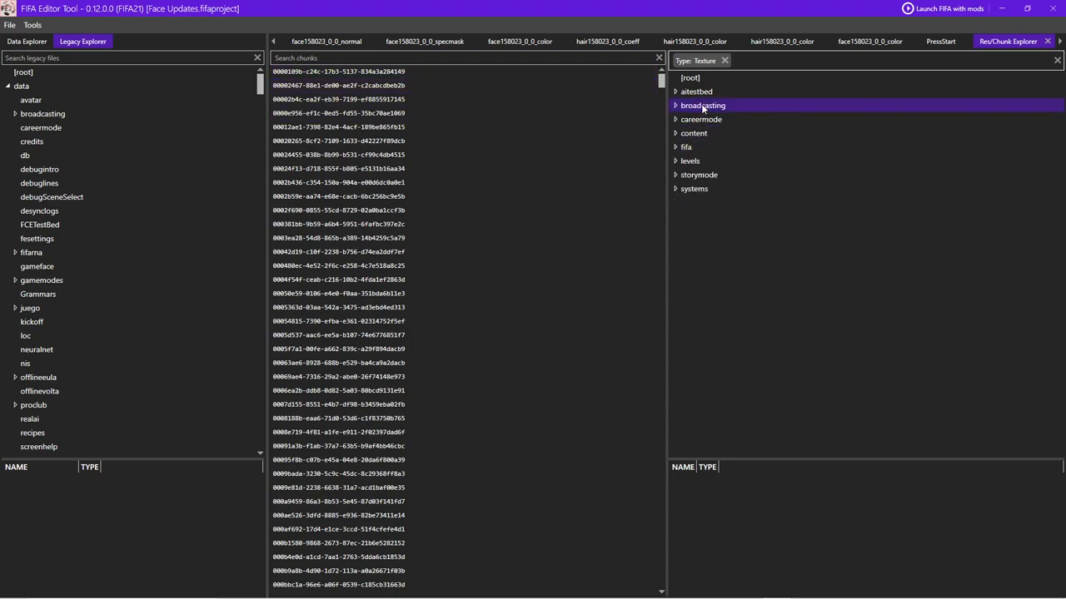
Clear the Type: Texture filter so all resource folders list, and bring up careermode folder actions
click(692, 126)
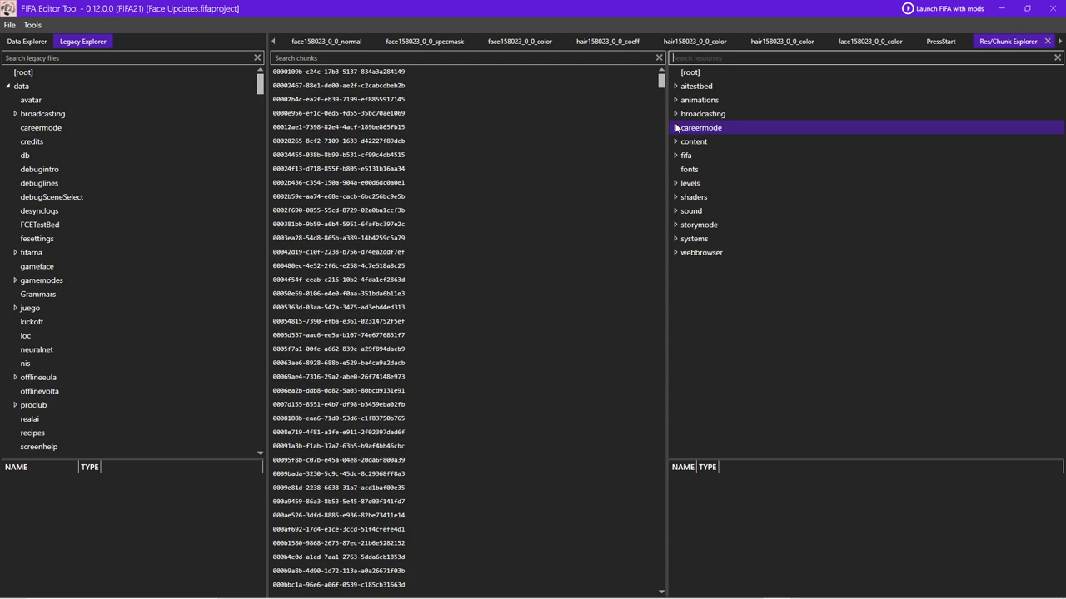
right_click(346, 70)
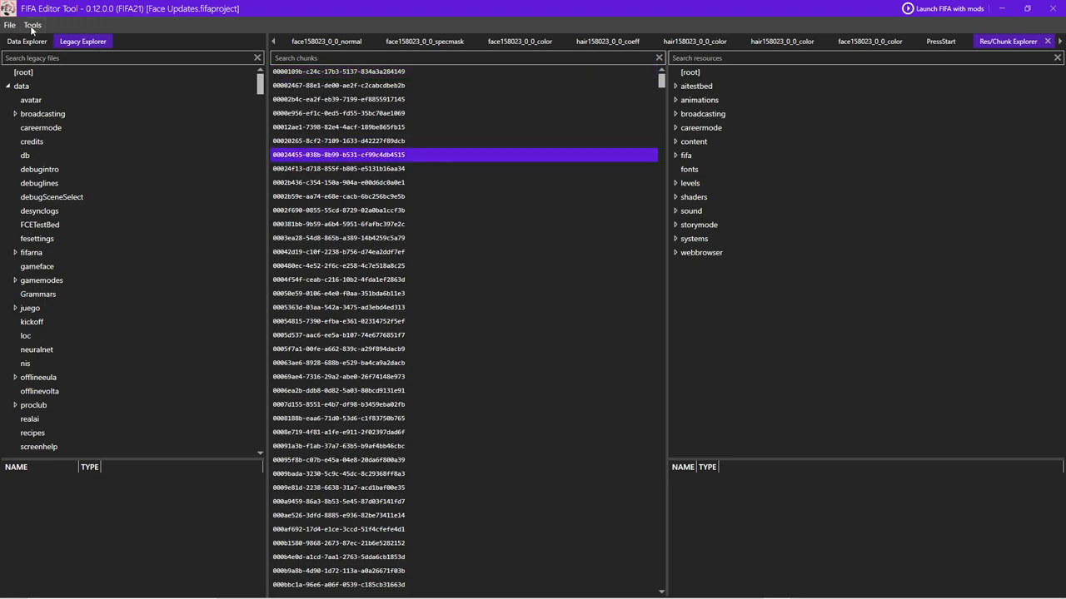
Bring up the File menu to load Graphics.fifaproject in place of Face Updates
click(10, 31)
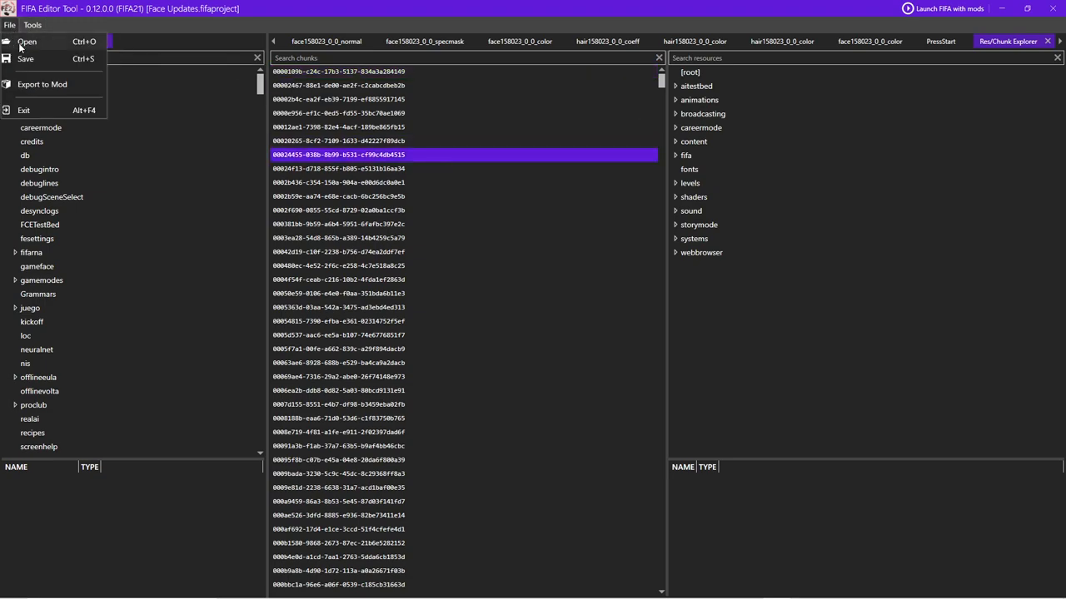
mouse_move(46, 83)
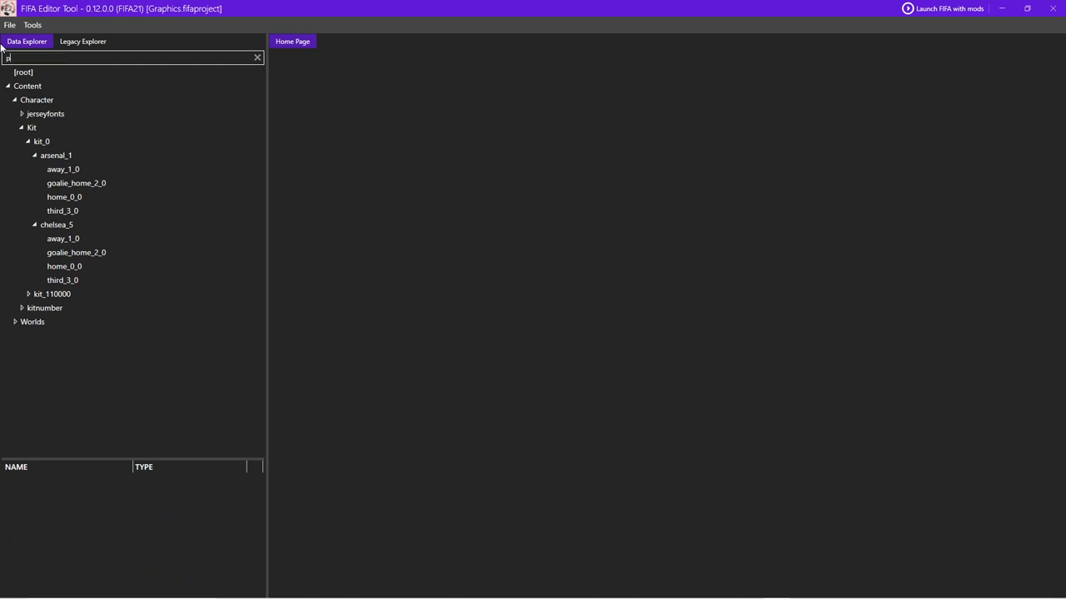
Search 'piemonte' and view the home_0_0 kit's brand jersey and shorts colour textures
text(iemonte)
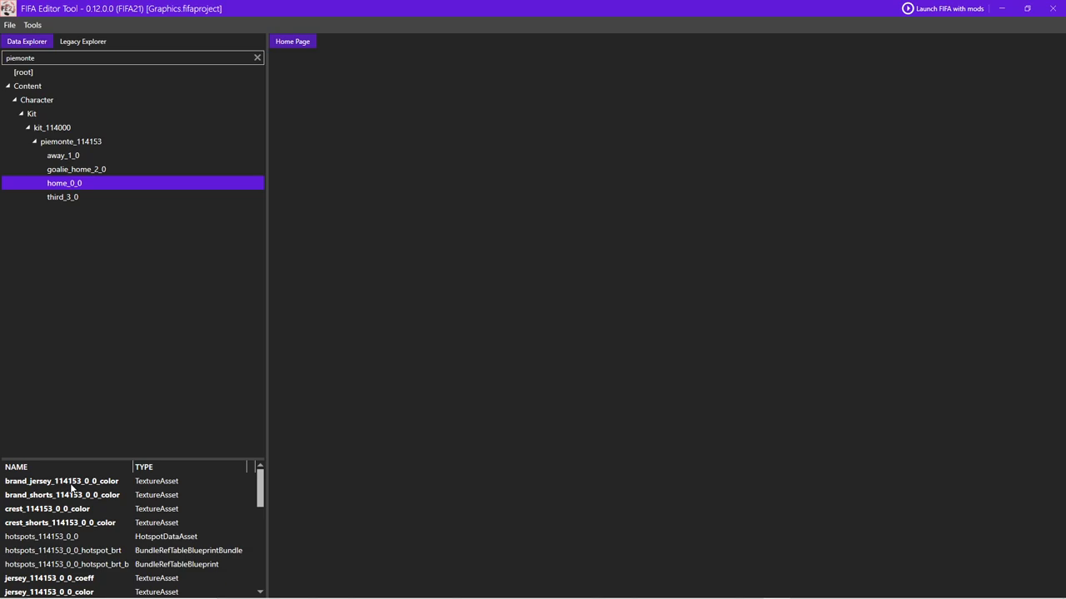
scroll(down, 3)
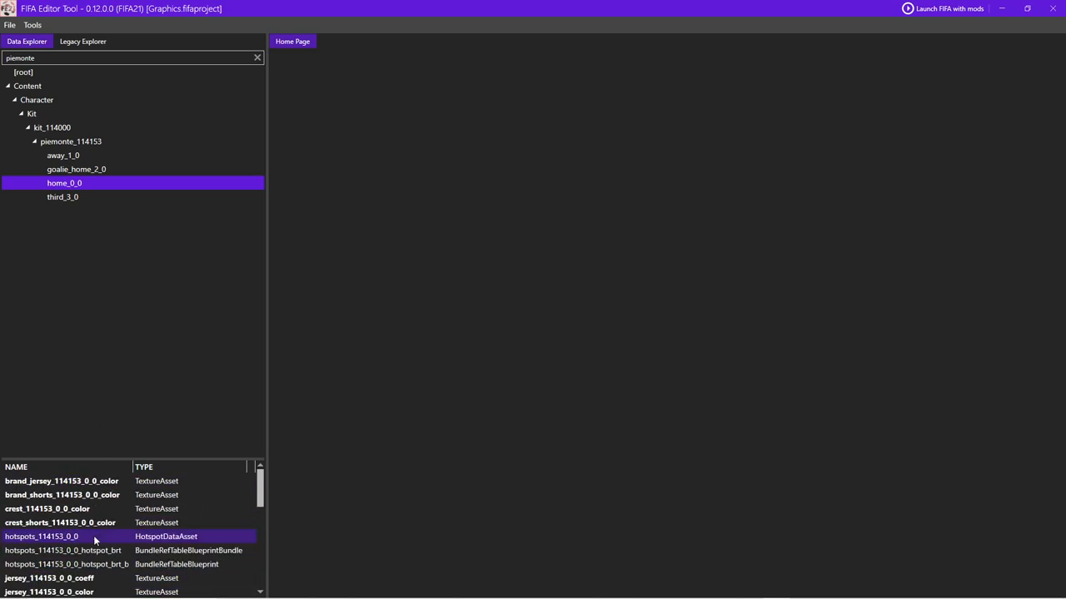
click(60, 479)
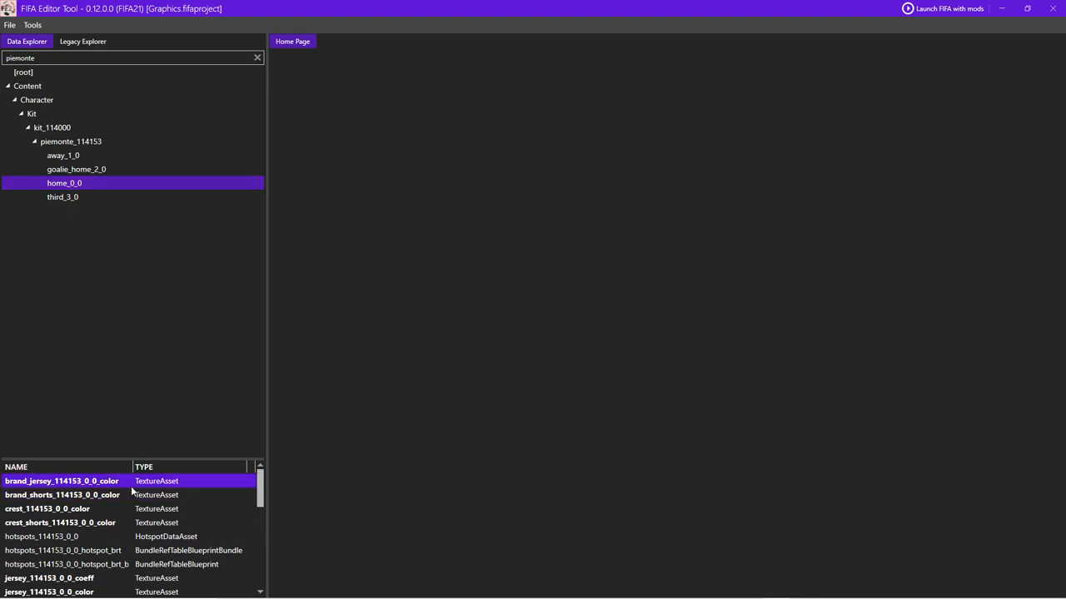
double_click(64, 495)
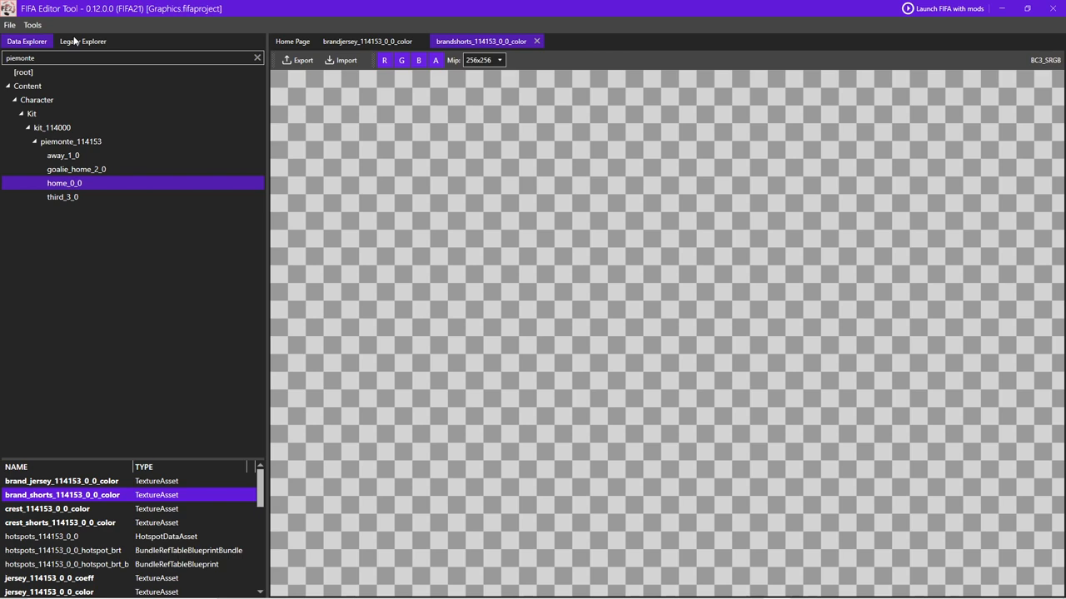
Start File > Export to Mod to bring up the mod export details form
click(11, 34)
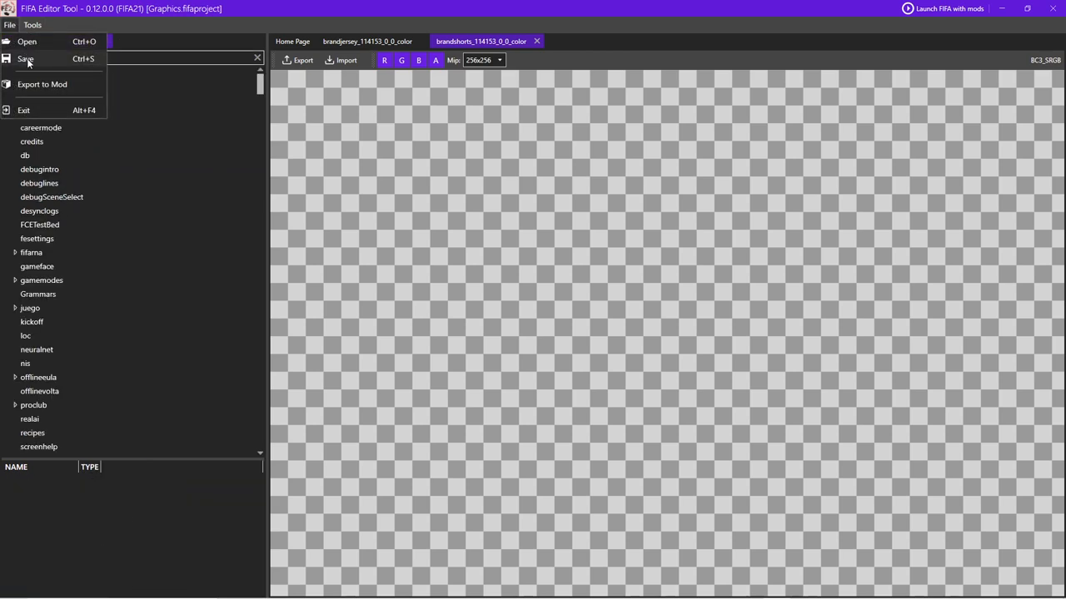
click(8, 25)
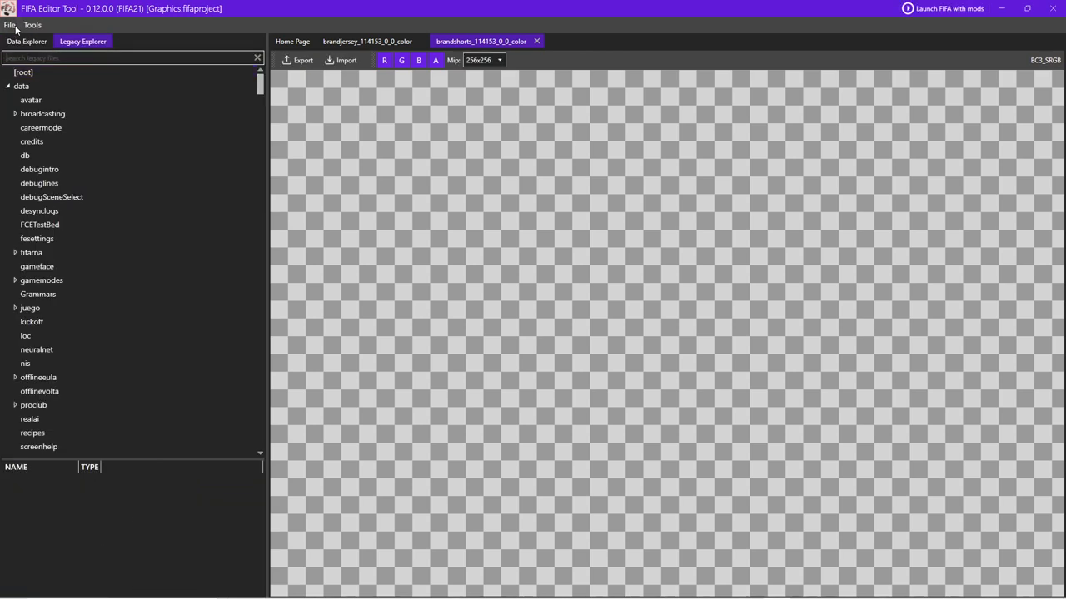
click(10, 27)
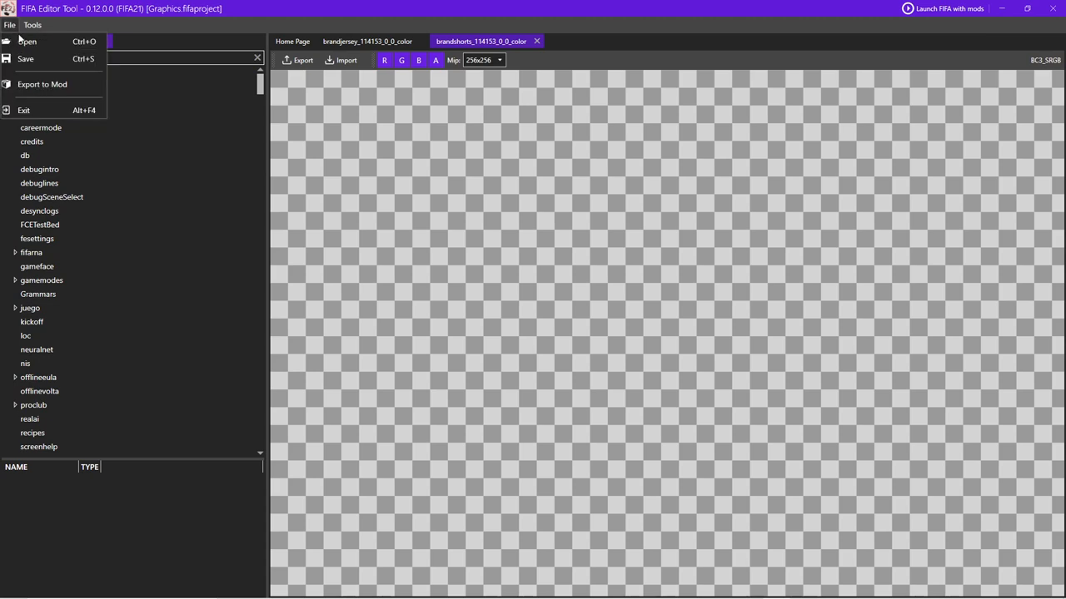
click(53, 83)
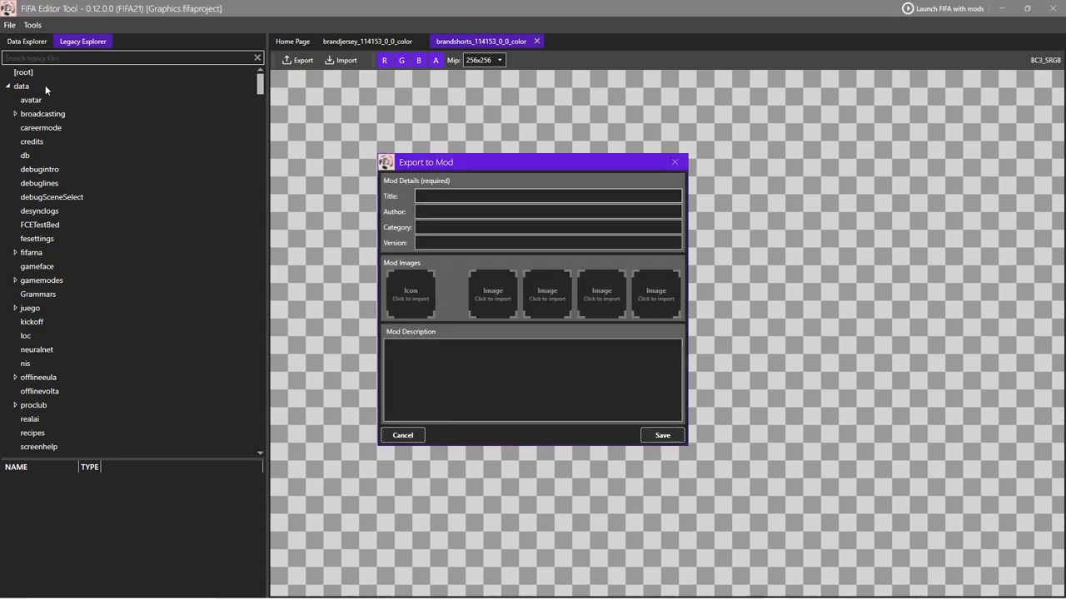
Save the export with only title 'Graphics' and acknowledge the required-fields warning
text(Graphics)
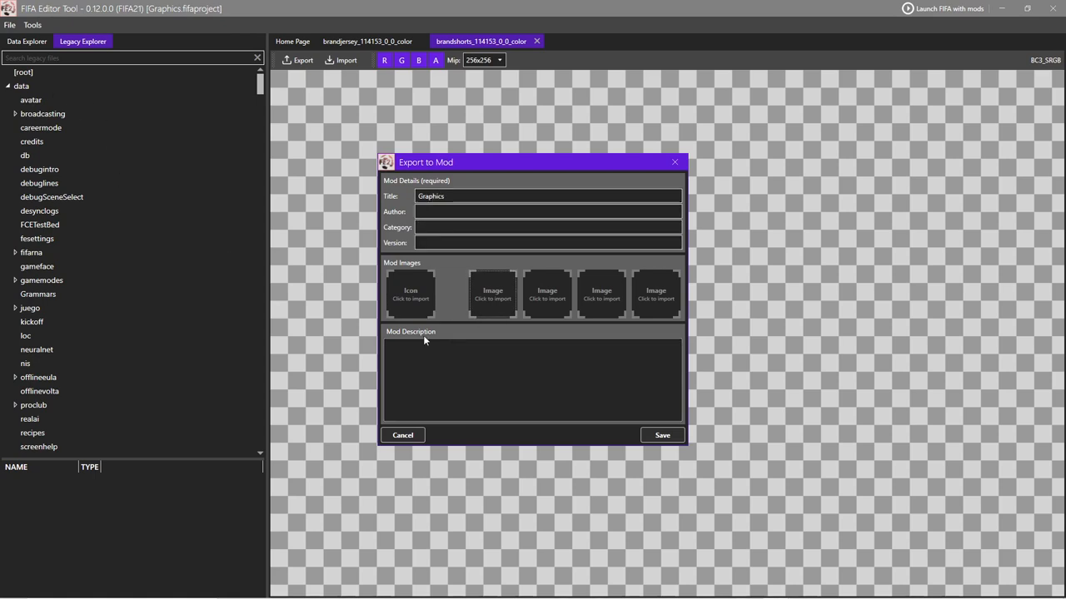
click(663, 436)
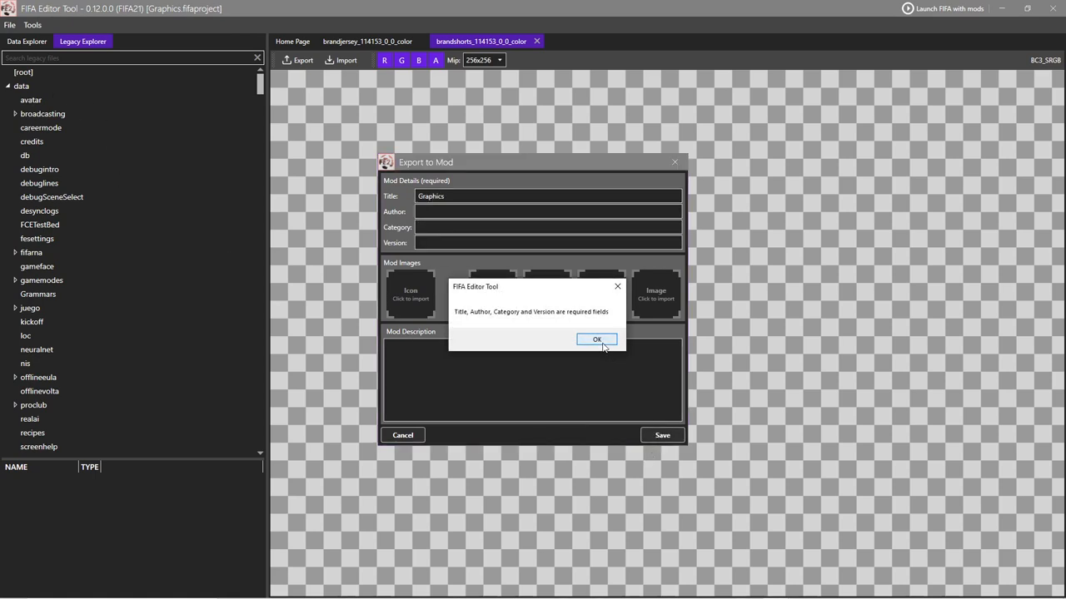
click(596, 339)
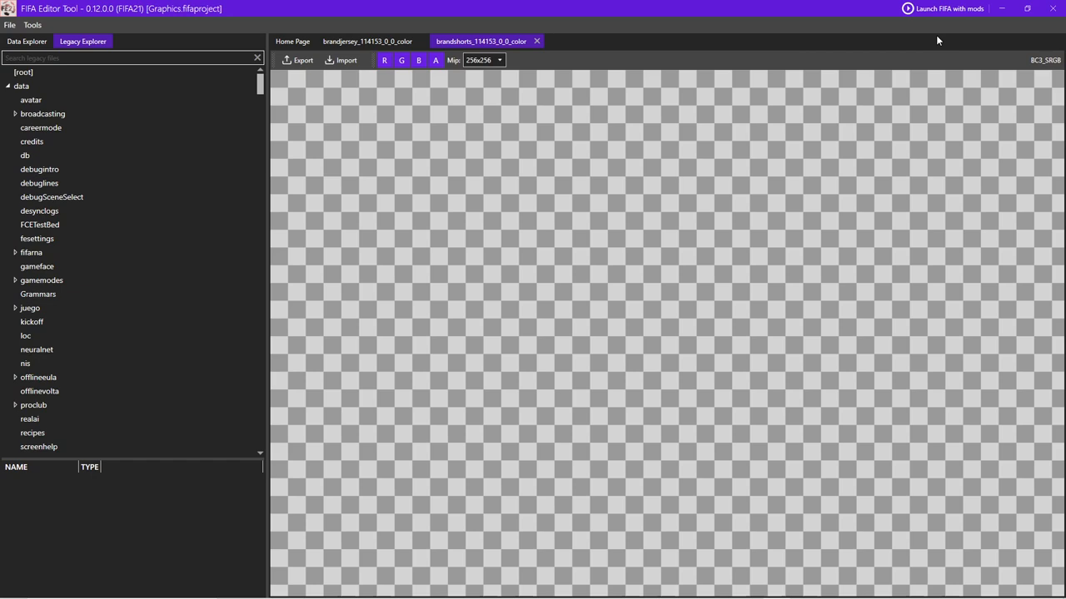
mouse_move(222, 41)
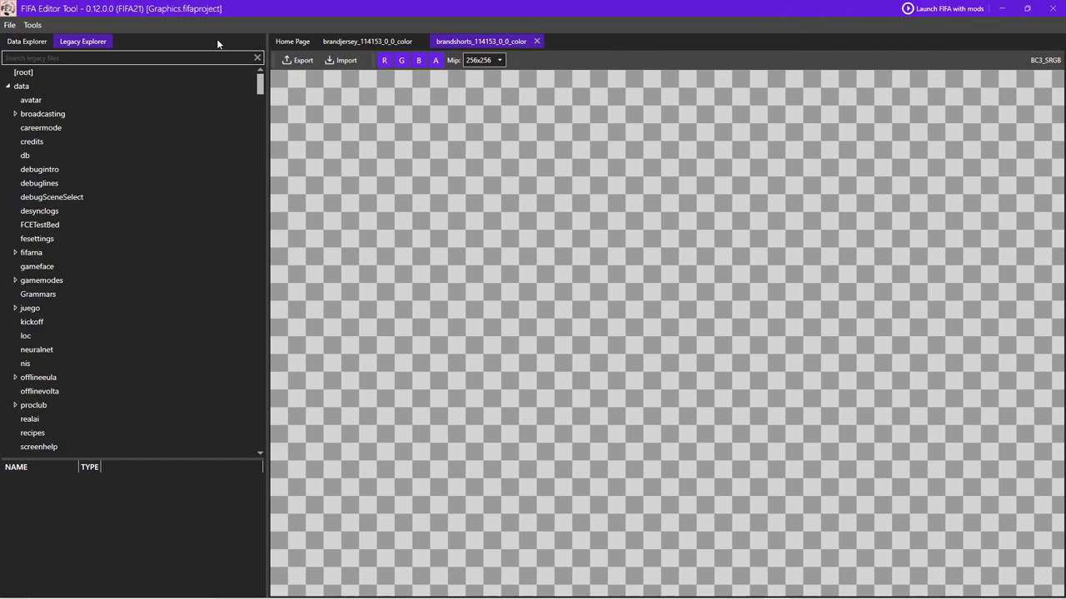
click(40, 126)
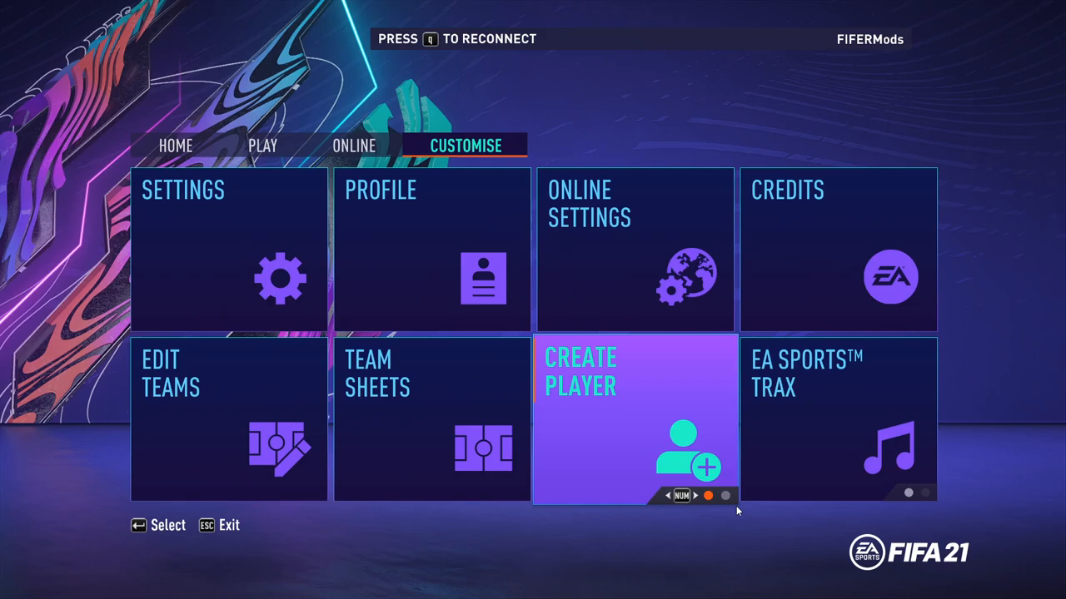
click(636, 416)
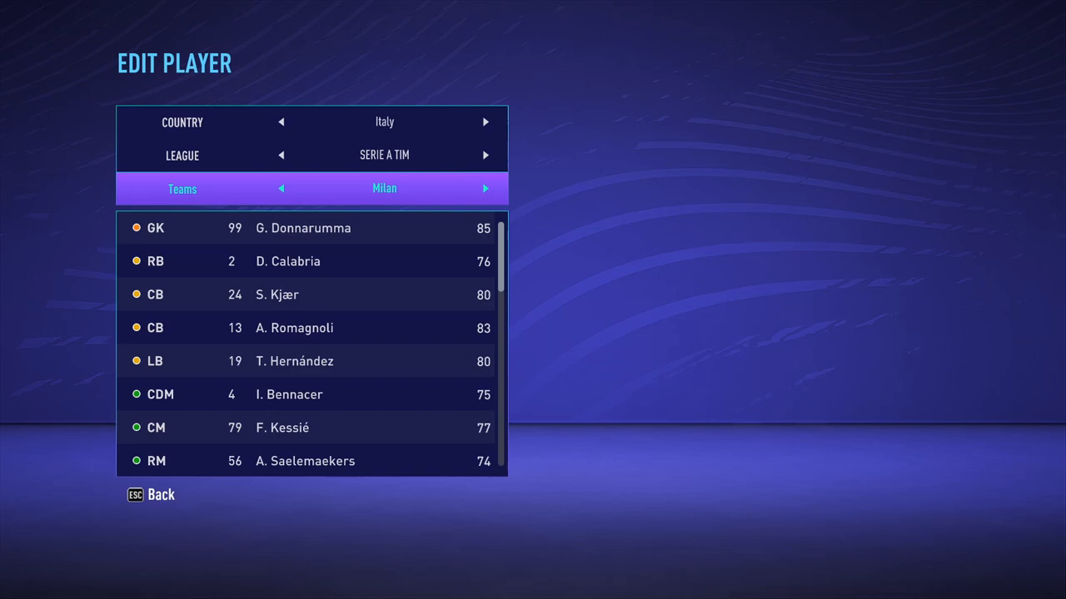
click(486, 188)
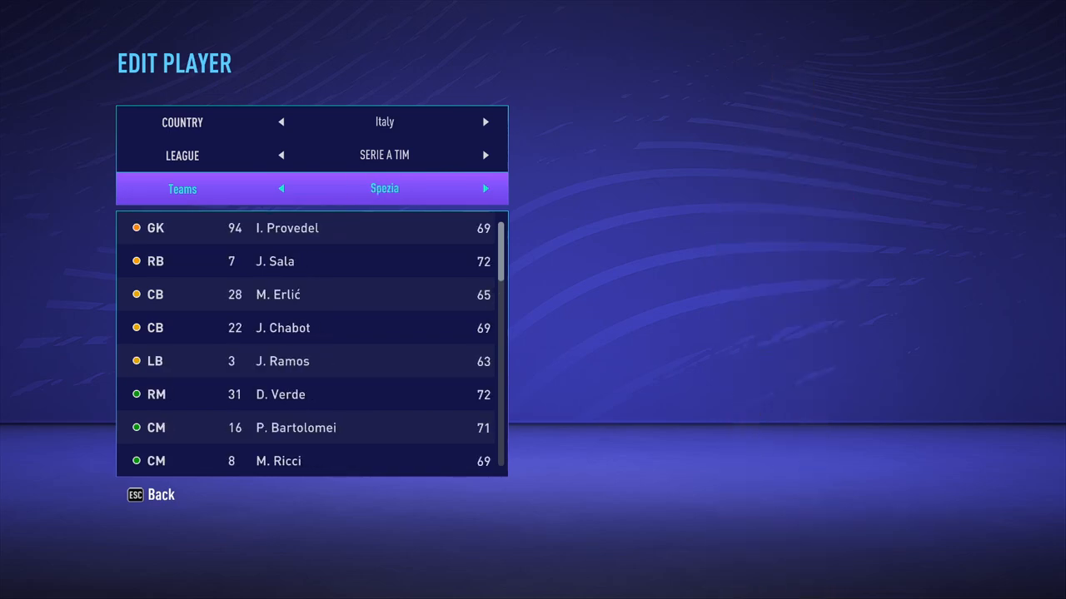
click(488, 189)
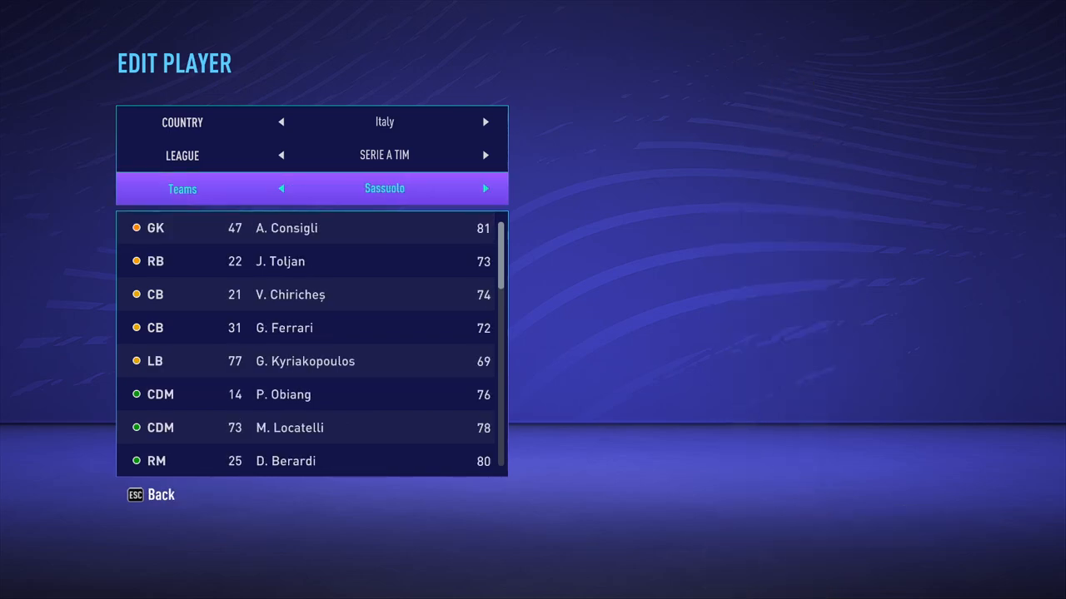
click(488, 188)
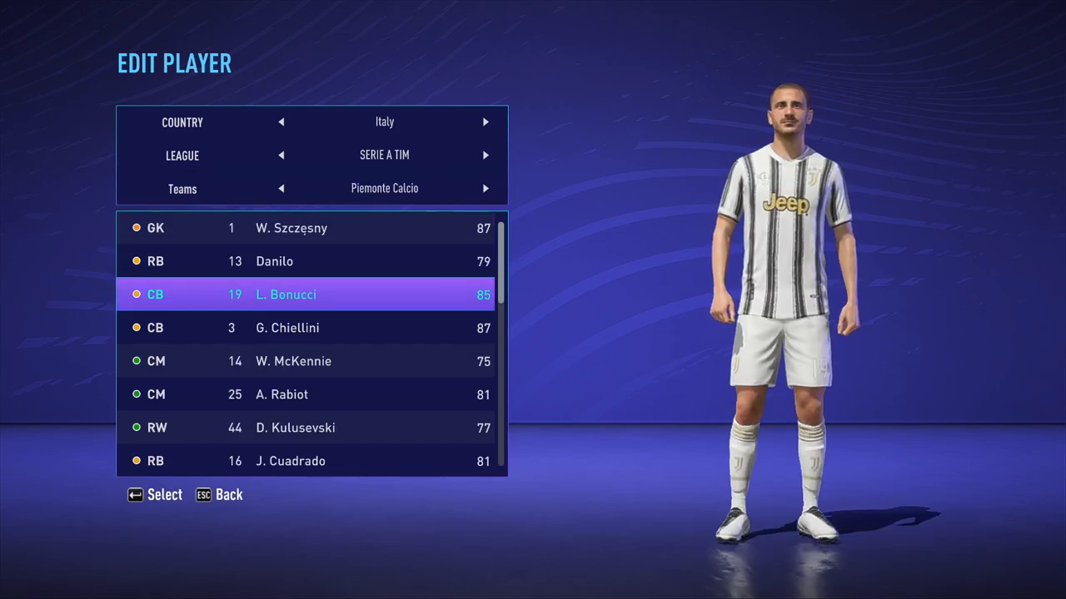
scroll(down, 3)
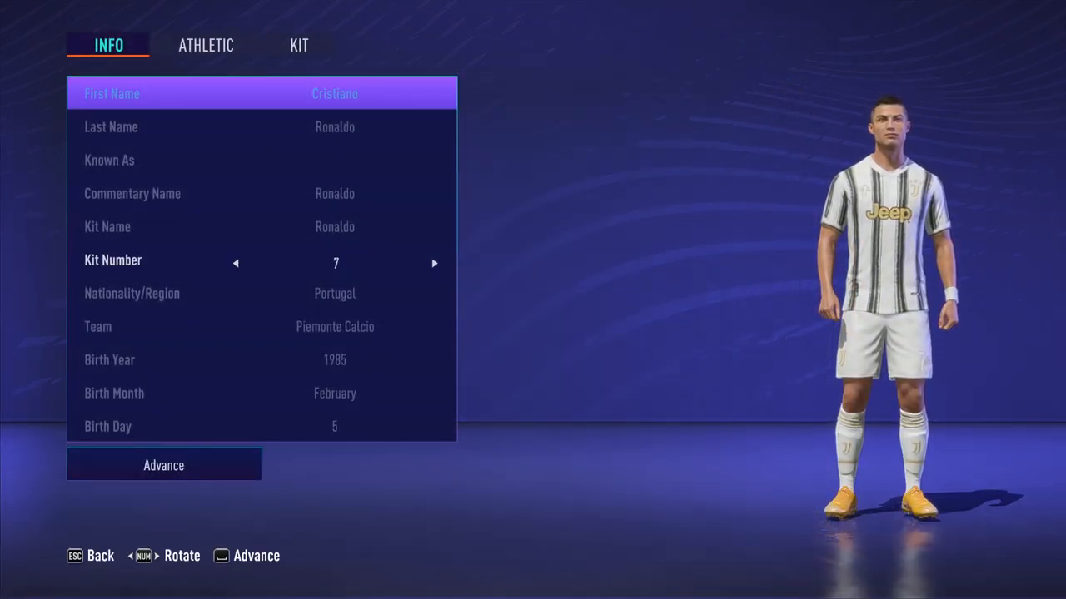
click(206, 45)
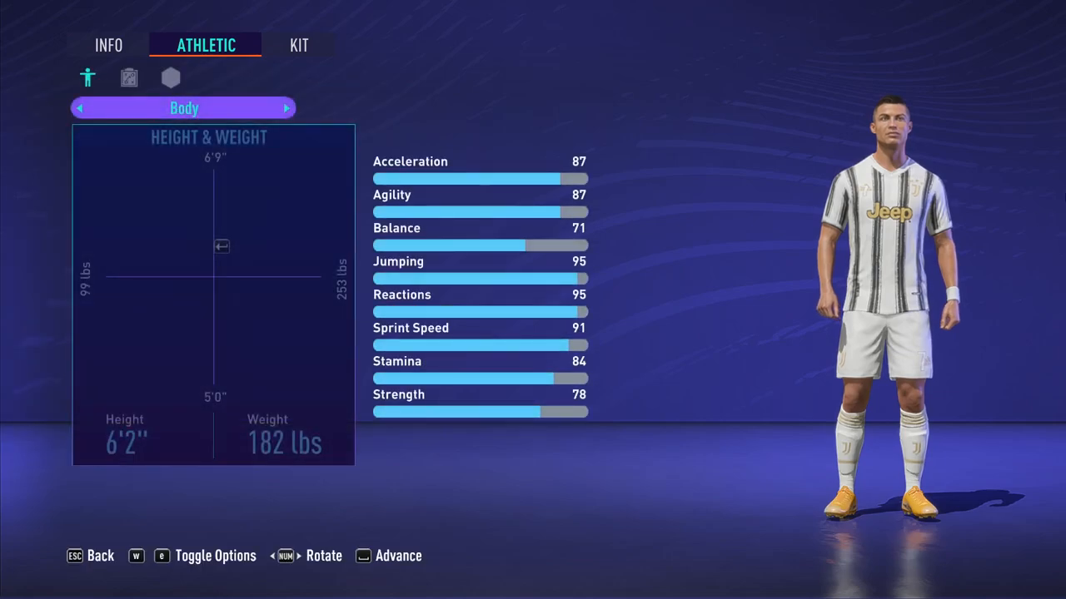
click(170, 77)
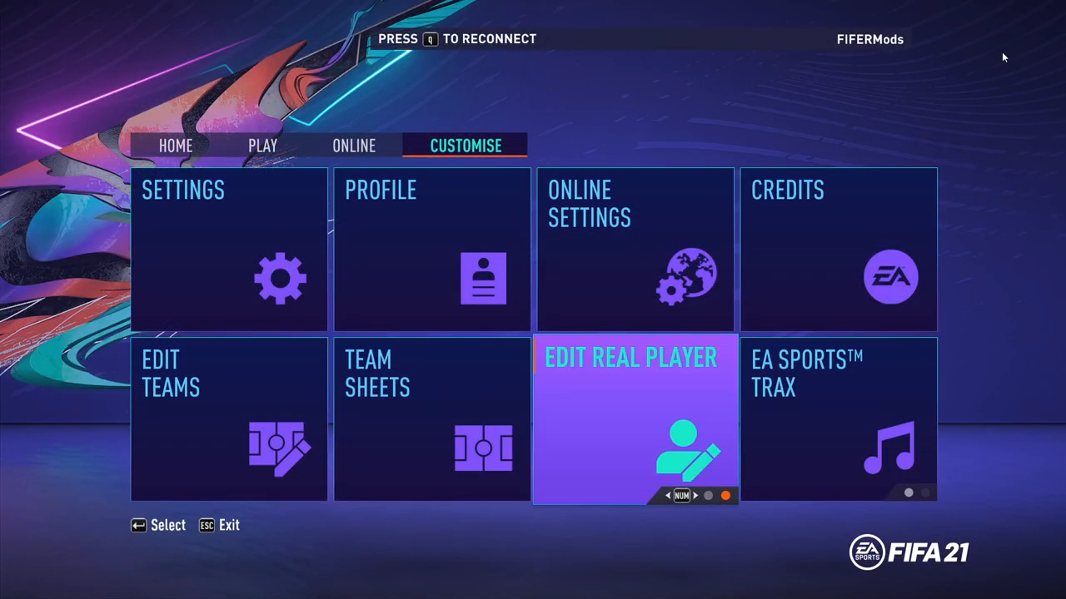
From Customise, browse team selection to Crotone's team sheet with its club logo
click(631, 419)
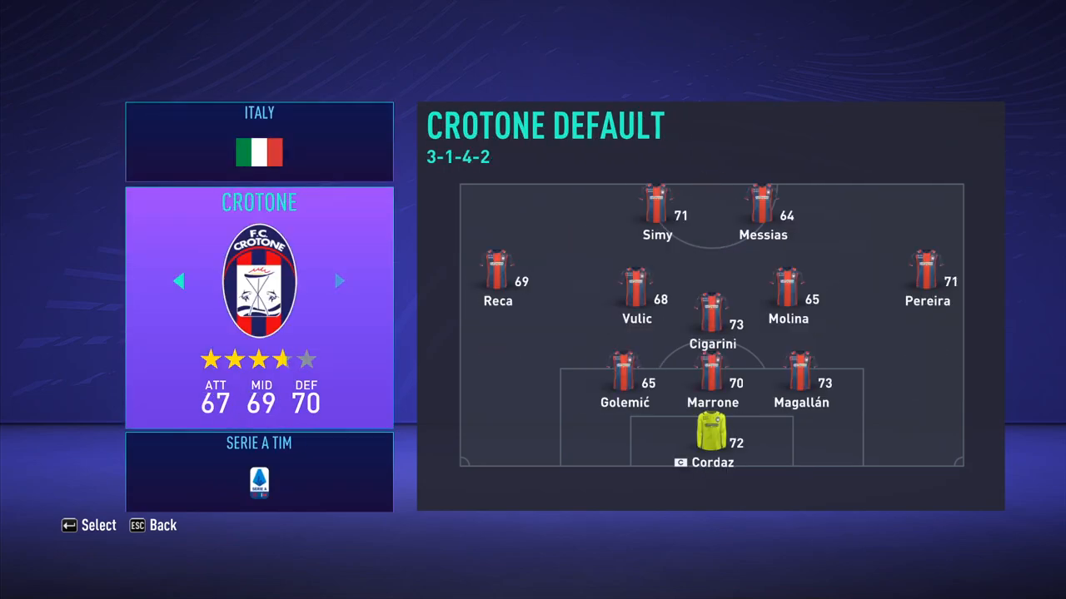
click(340, 282)
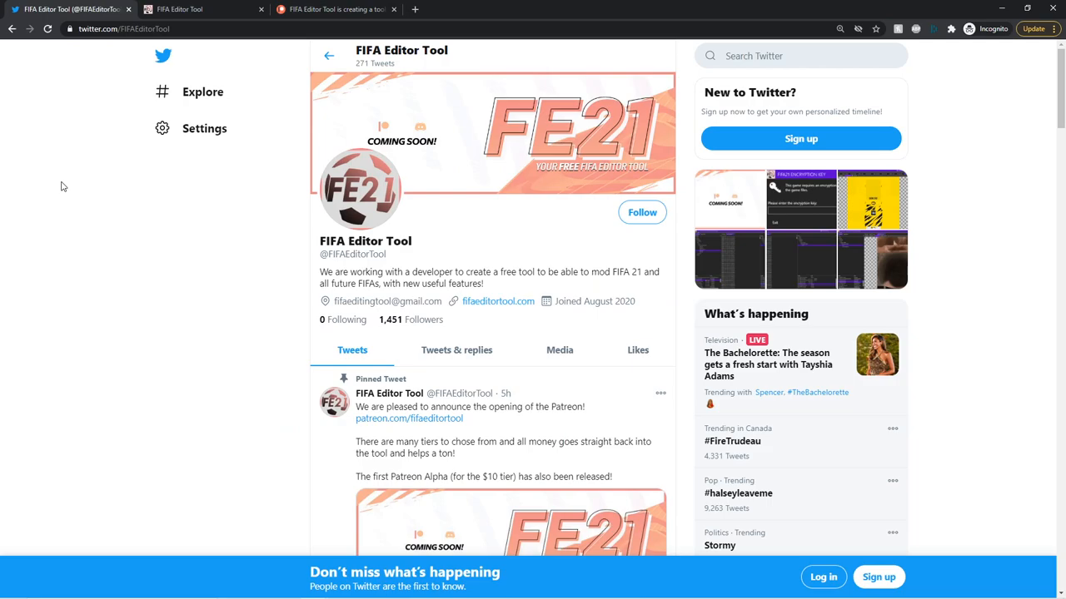
Switch to the Patreon tab showing the $1, $3 and $5 membership levels
click(192, 13)
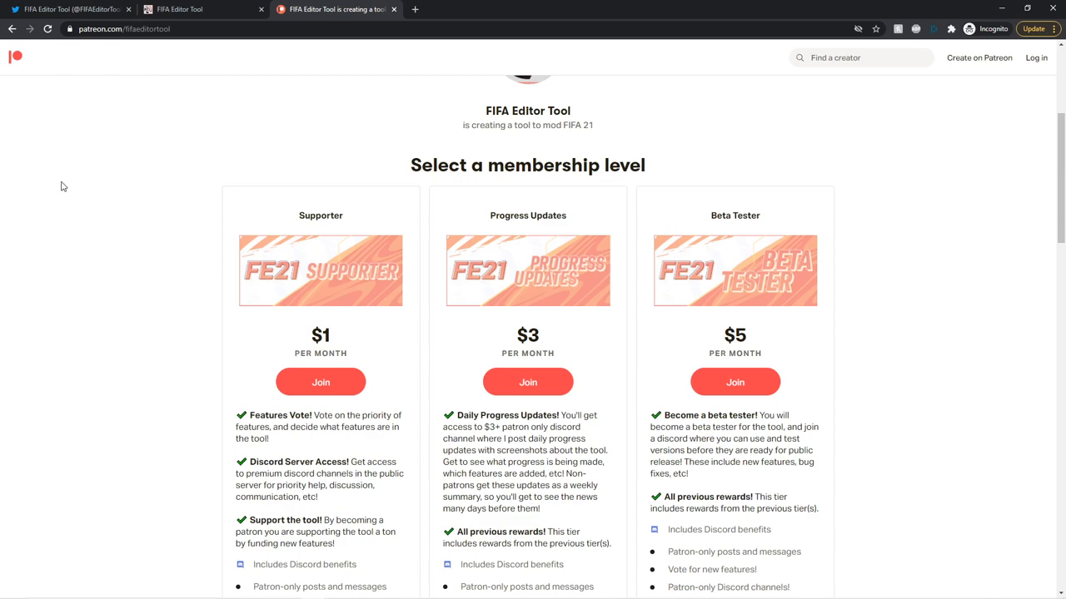
scroll(up, 3)
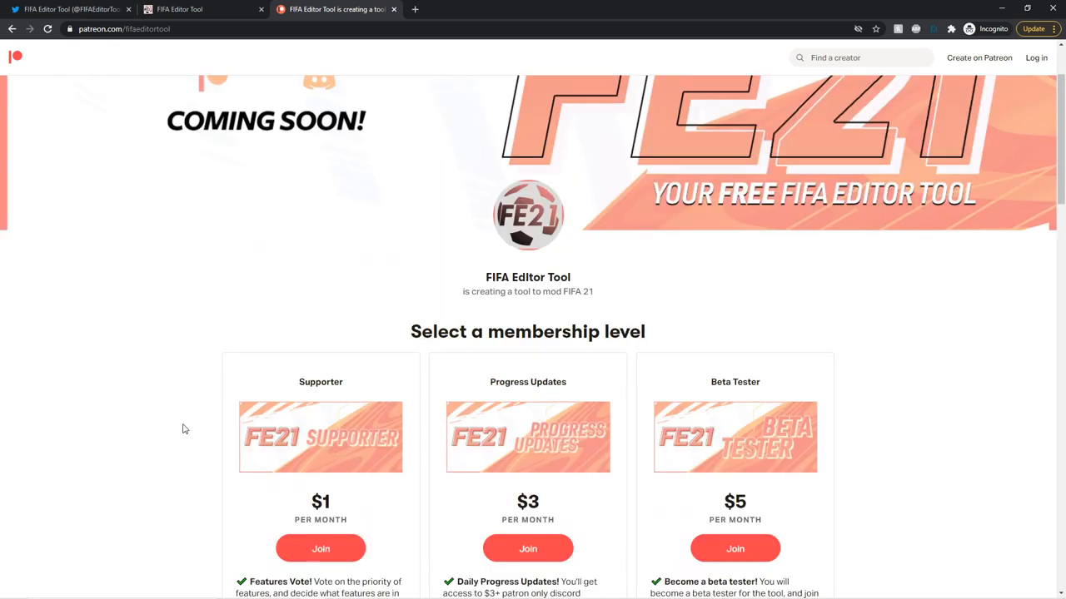